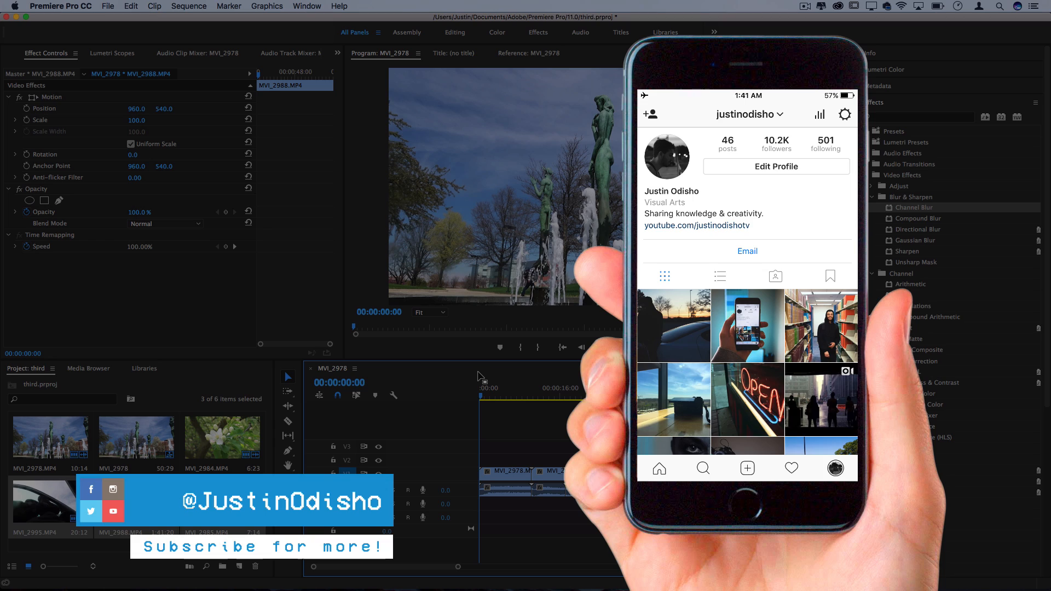
Collapse the Effects panel so the side area lists only panel names.
left_click(895, 103)
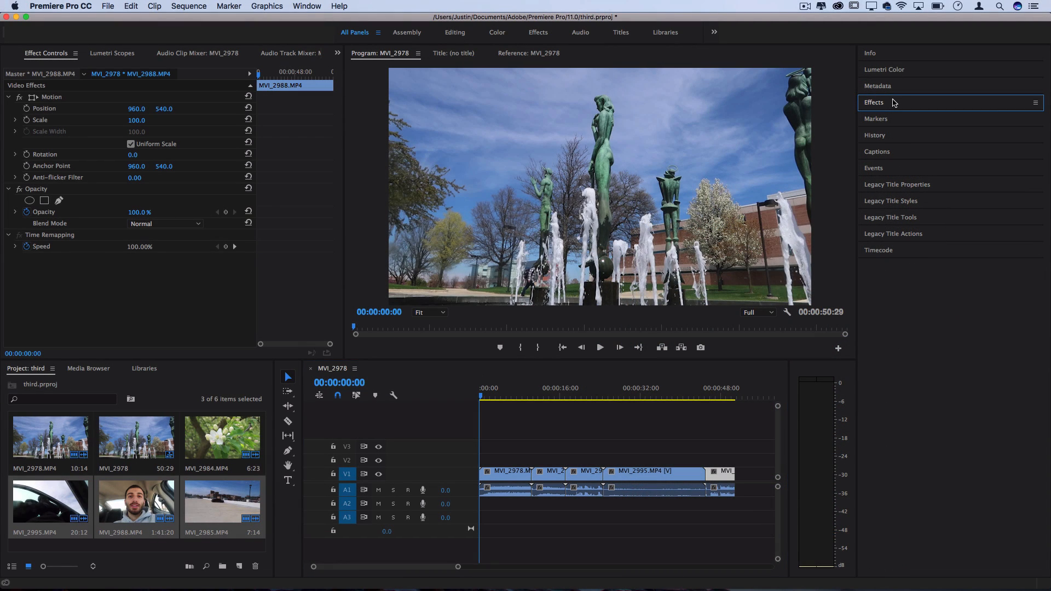
Expand the Effects panel and search the effects library for 'channel'.
left_click(874, 102)
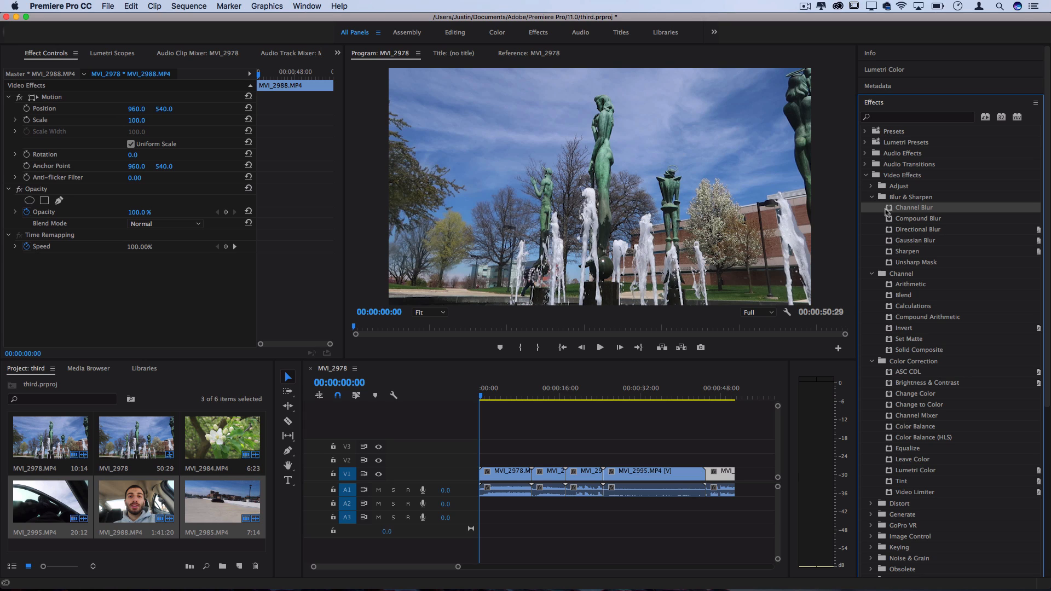
mouse_move(910, 199)
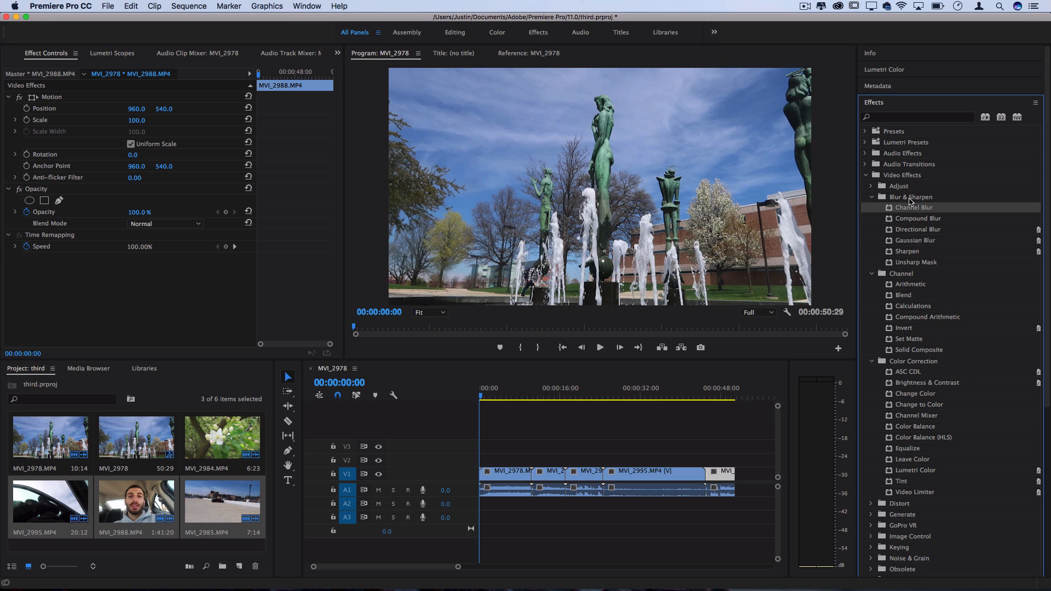
left_click(917, 117)
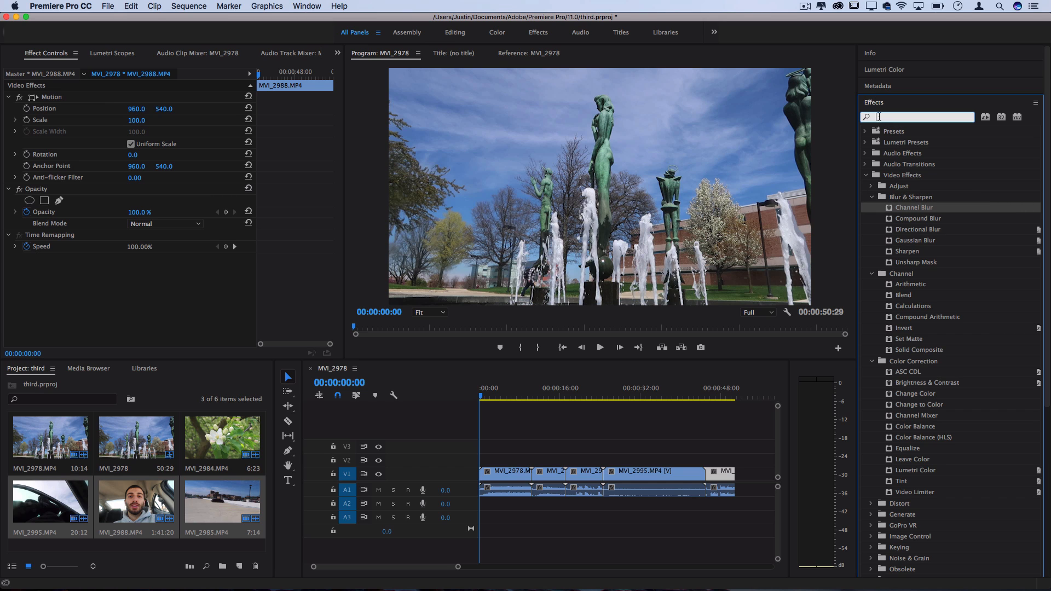
type("channel")
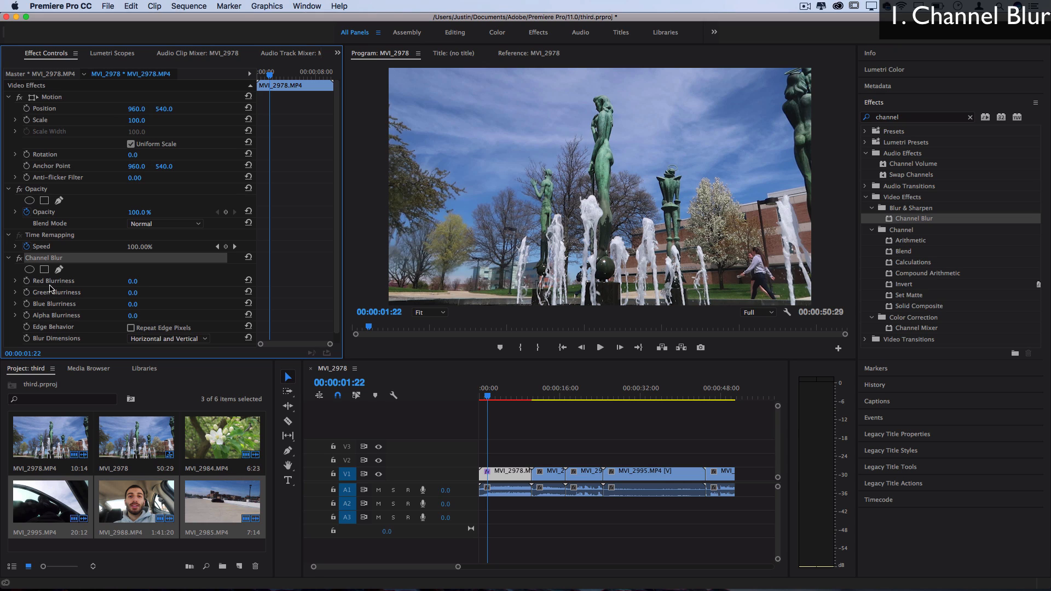
mouse_move(109, 286)
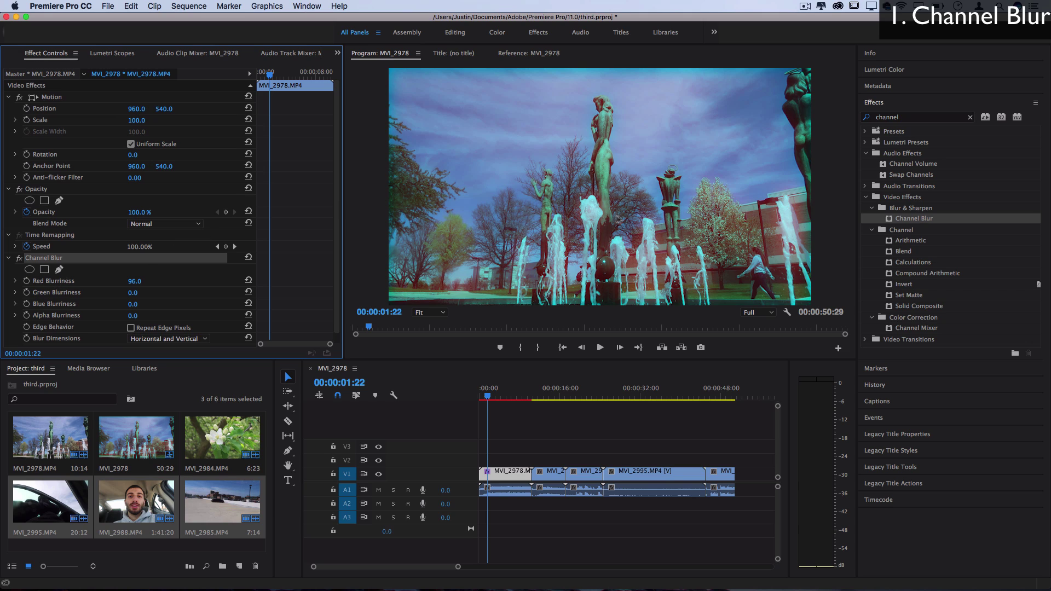
mouse_move(604, 79)
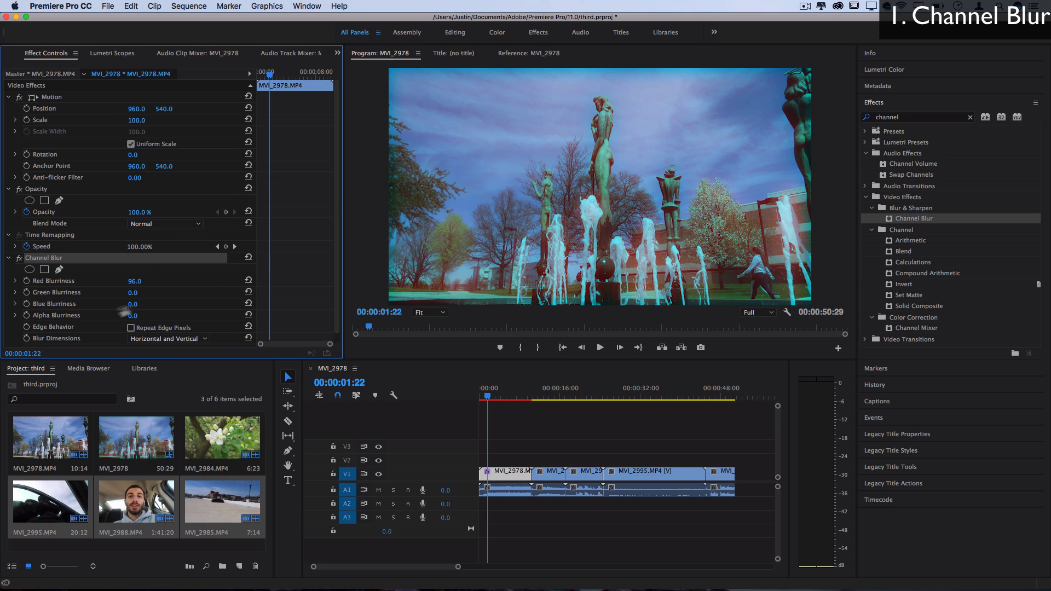
Enable Repeat Edge Pixels and set Blur Dimensions to Horizontal, then Vertical.
left_click(131, 328)
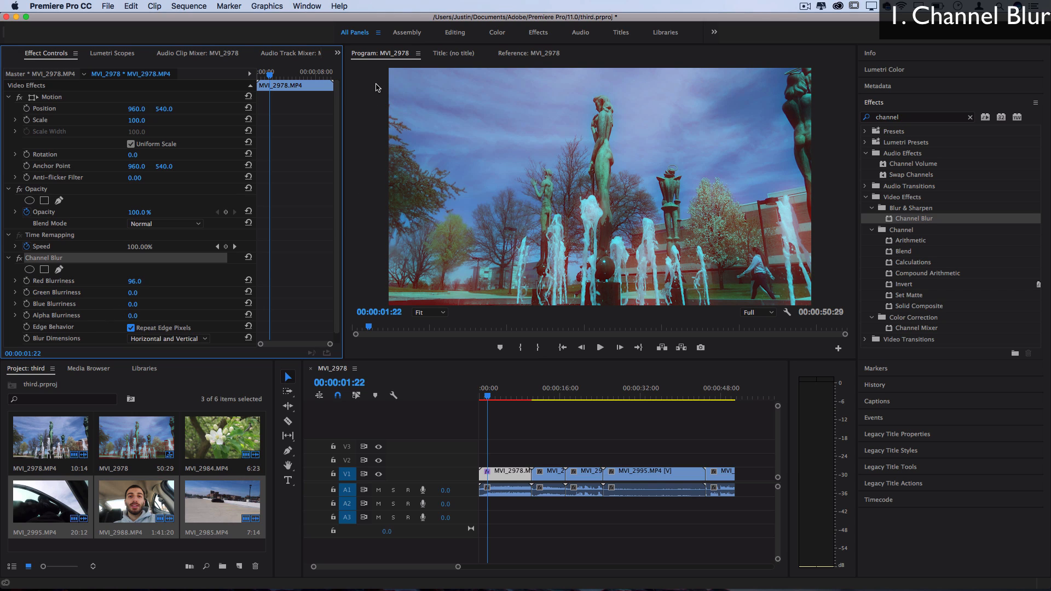
mouse_move(780, 273)
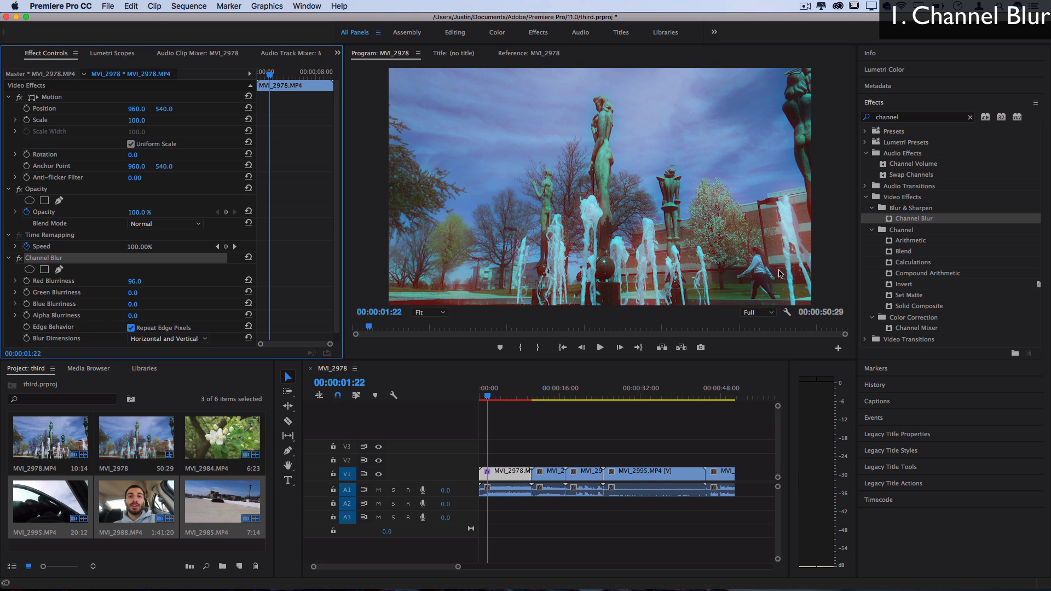
left_click(167, 339)
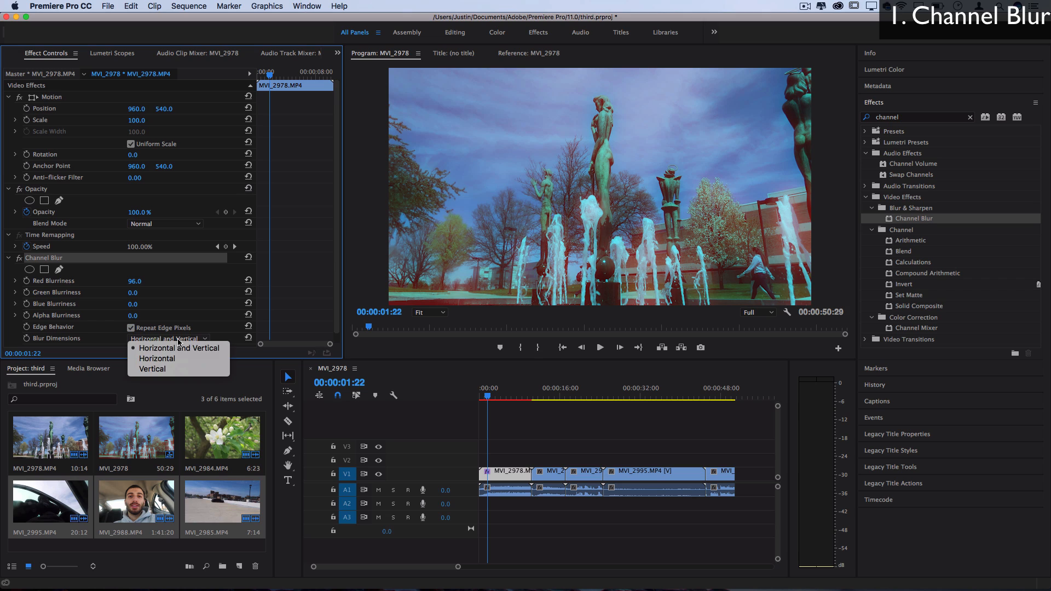
left_click(156, 358)
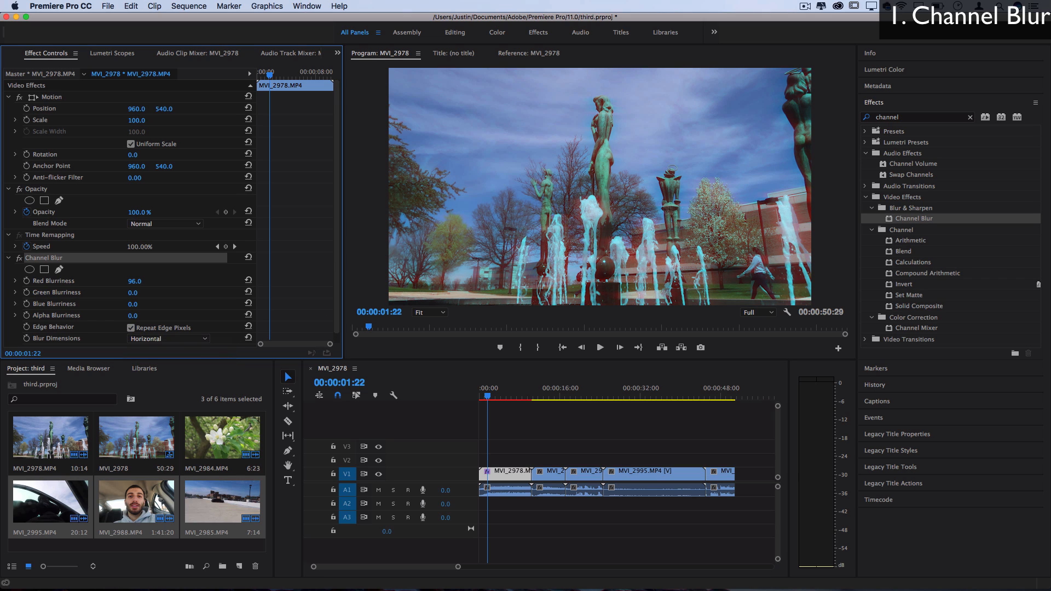
left_click(168, 338)
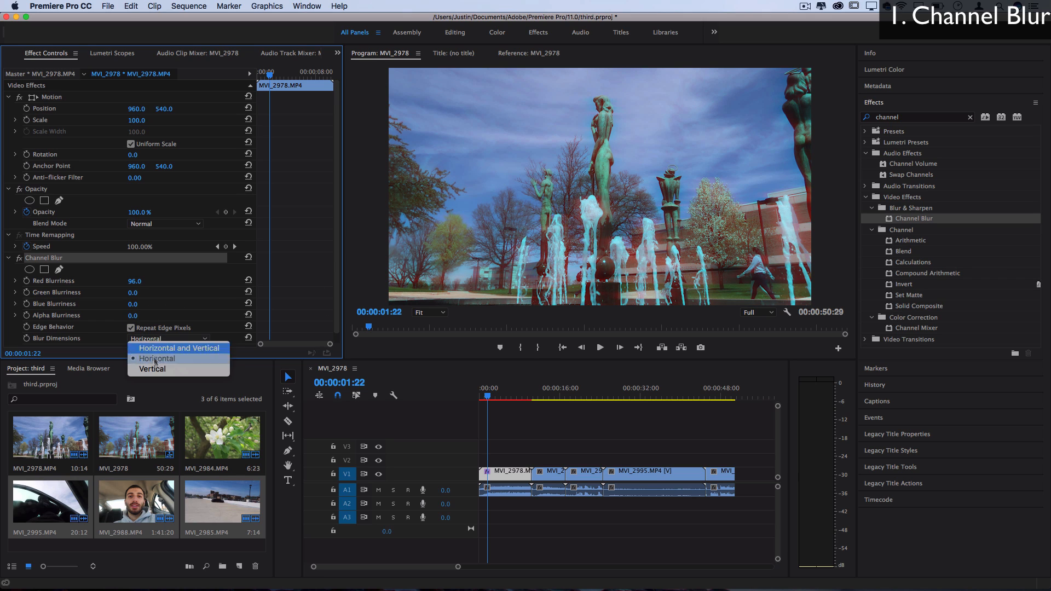
left_click(152, 369)
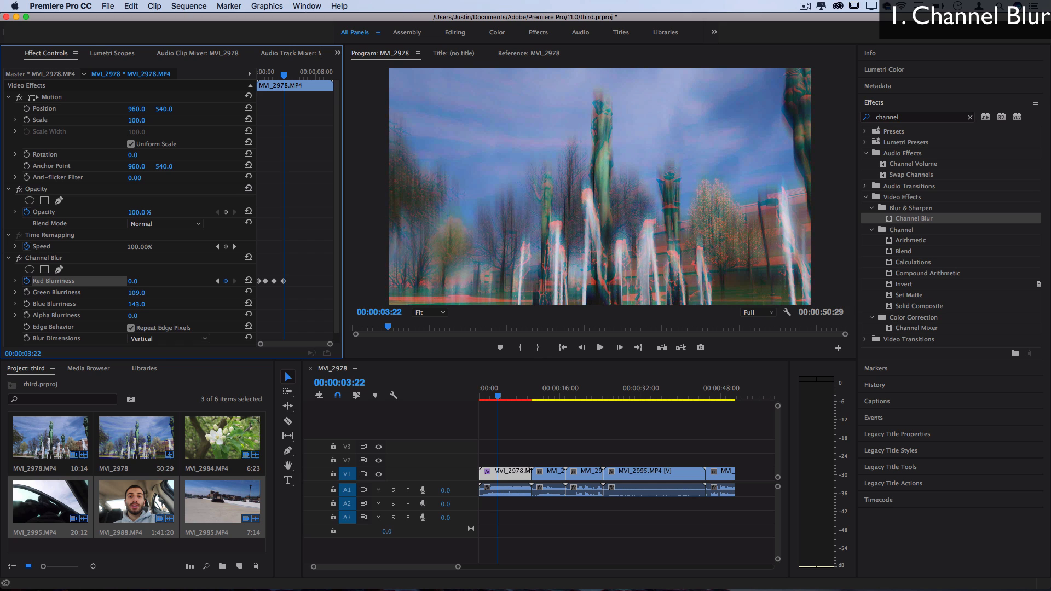
Choose a blur direction from Channel Blur's Blur Dimensions dropdown.
left_click(169, 339)
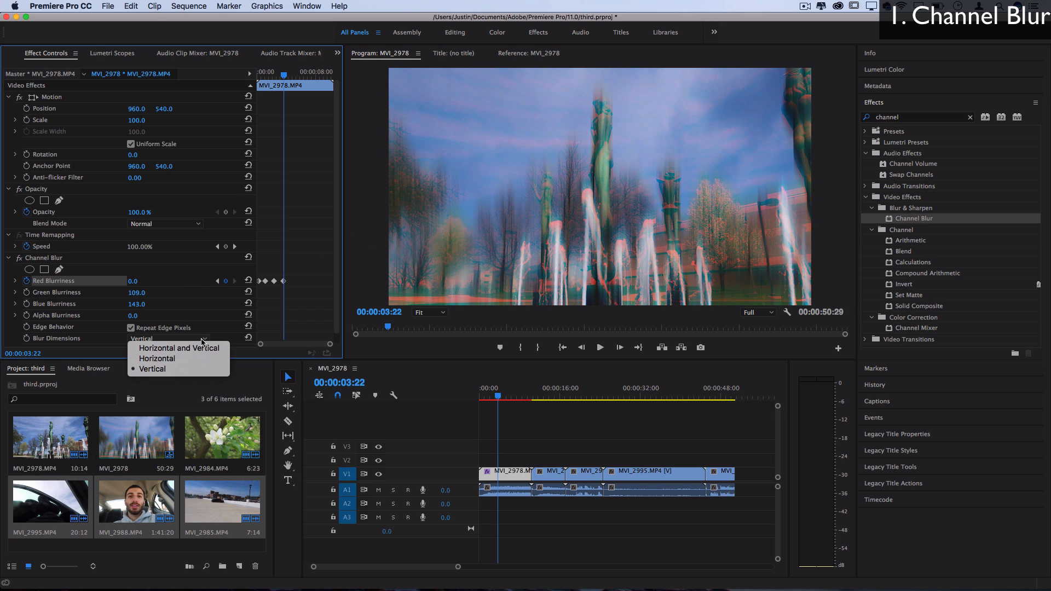
left_click(179, 348)
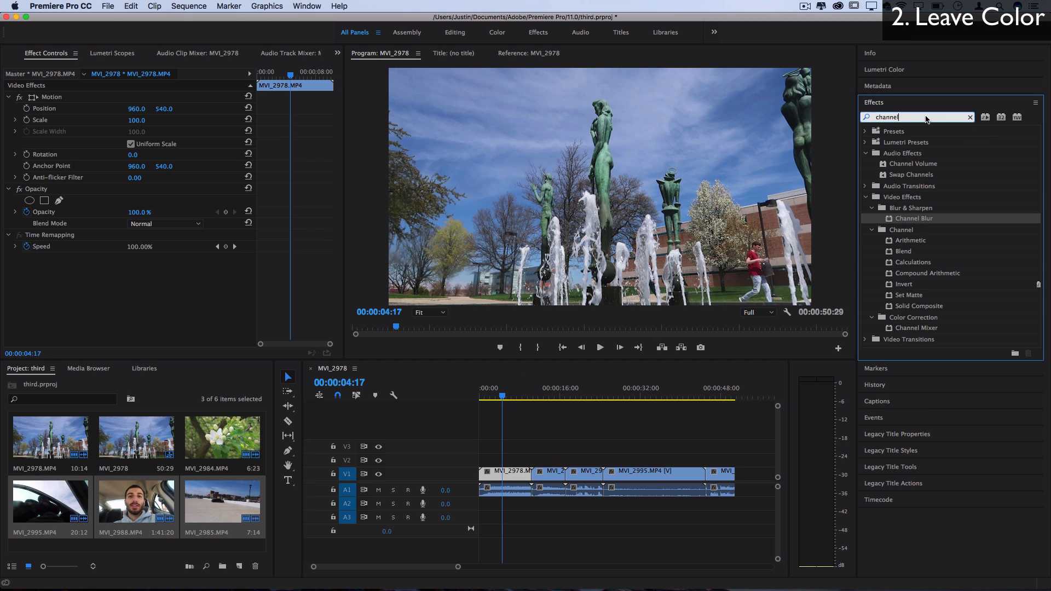
Apply Leave Color from a 'leave' search and set Color To Leave to dark crimson.
type("leave")
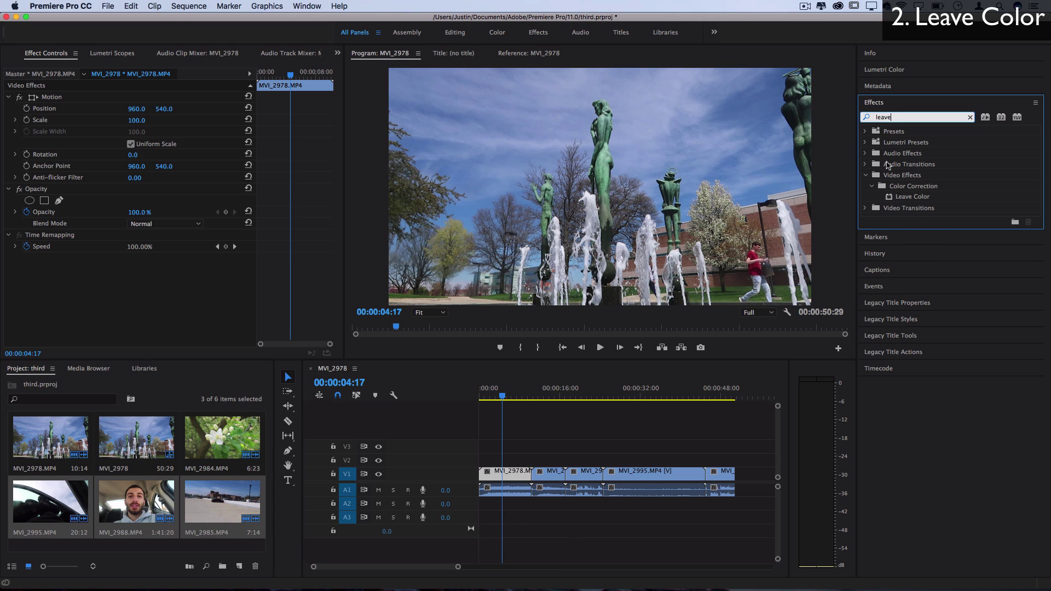
left_click(912, 196)
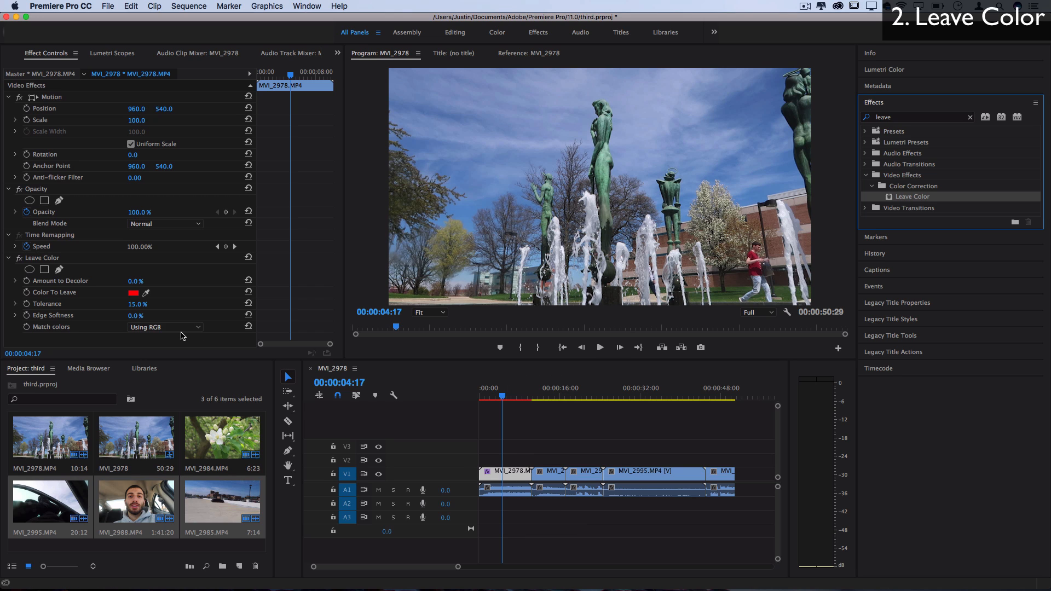
left_click(134, 293)
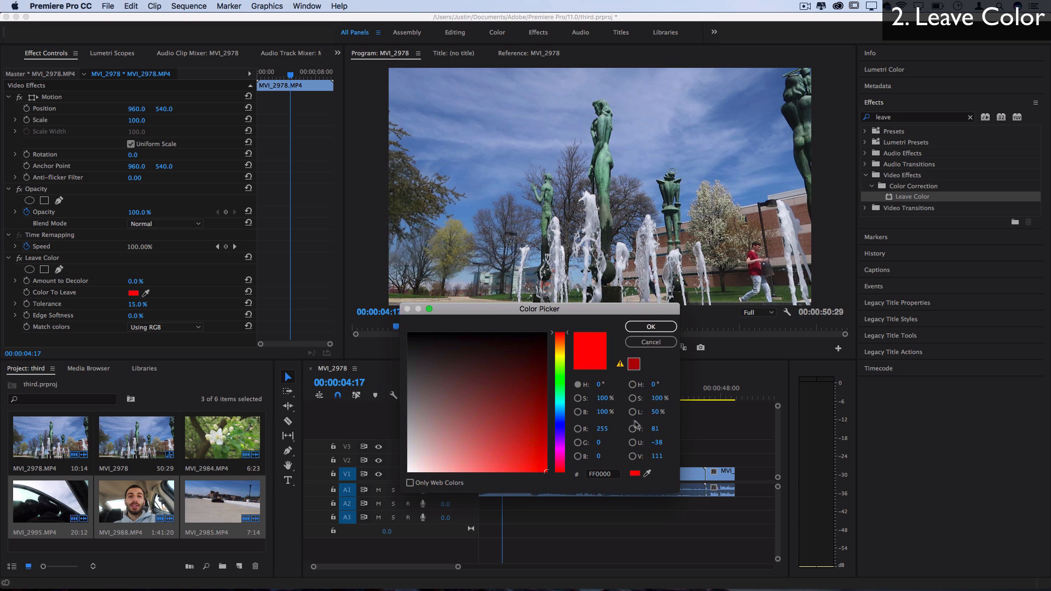
left_click(535, 415)
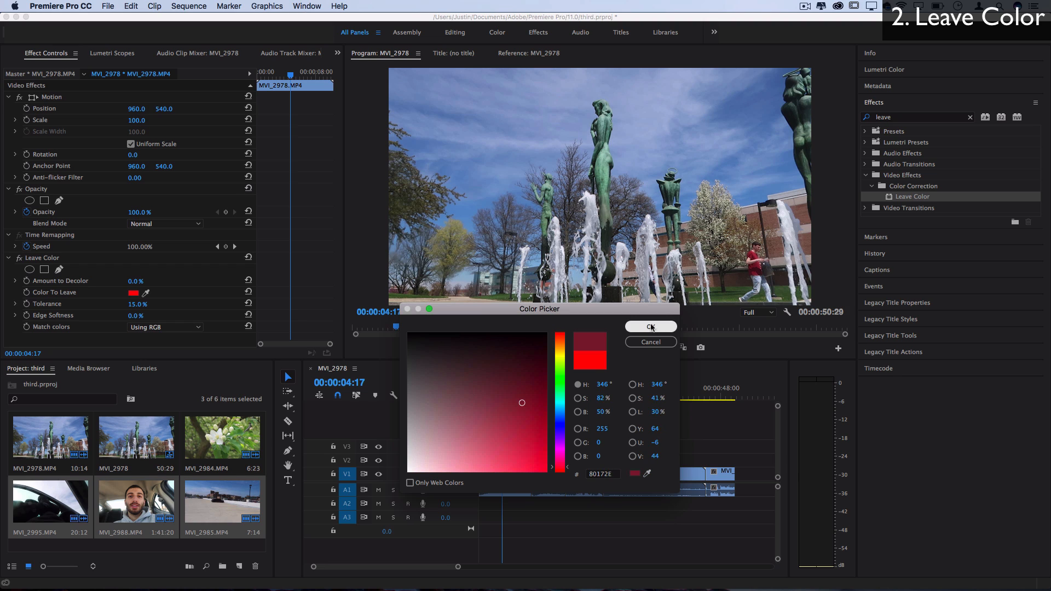
left_click(650, 326)
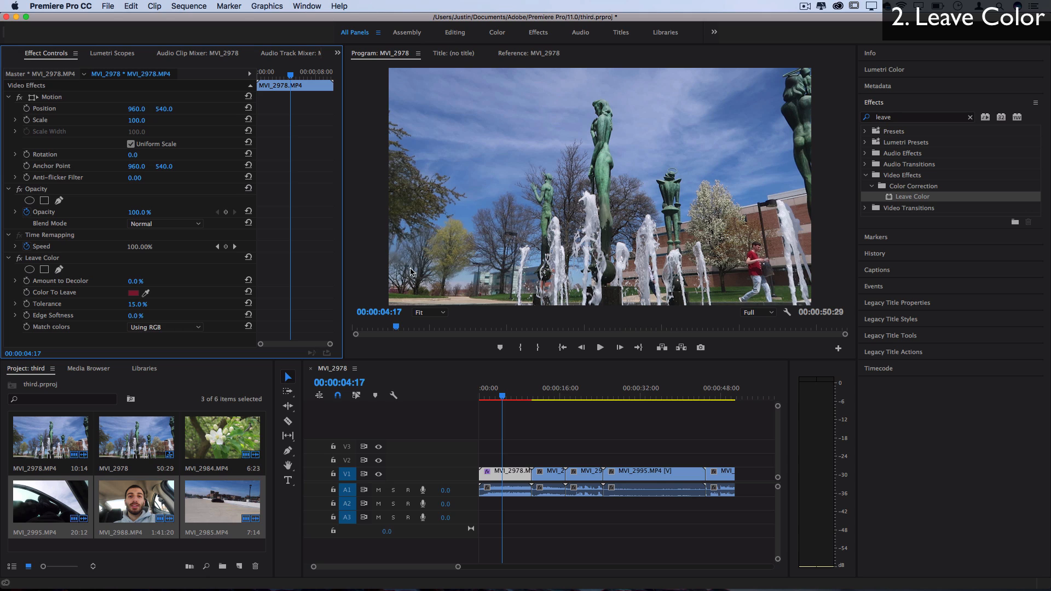
mouse_move(734, 248)
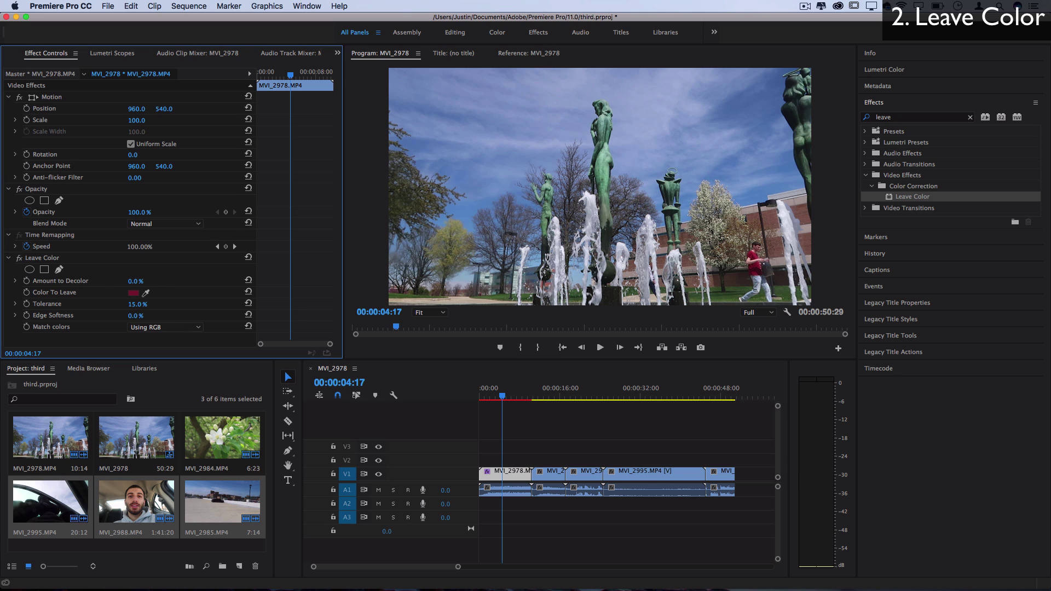
Decolor fully, lower tolerance, pick a new kept colour, and enter tolerance 12.0.
left_click_drag(135, 281, 144, 281)
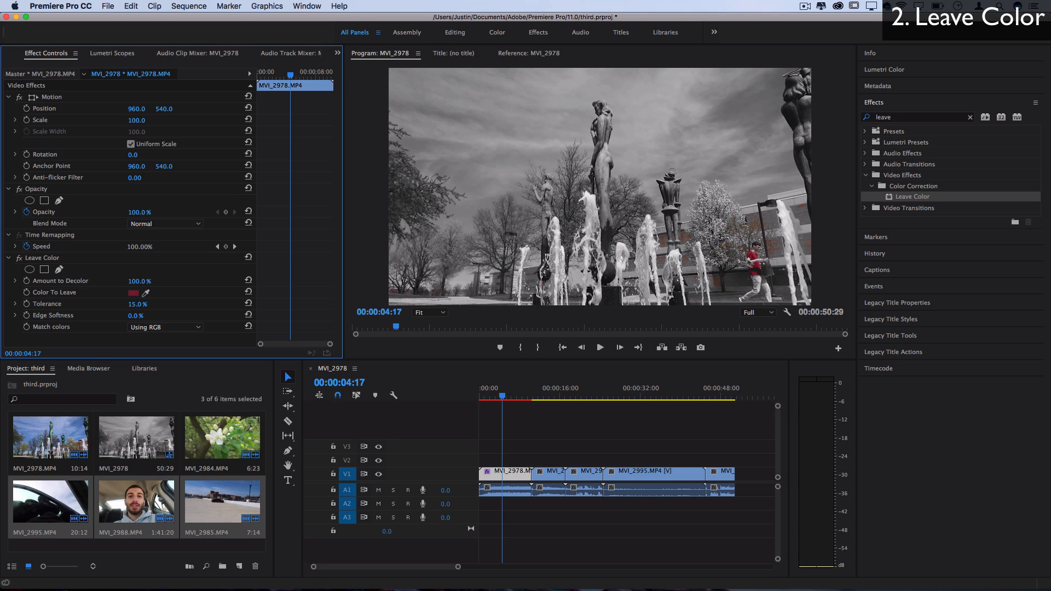
mouse_move(757, 221)
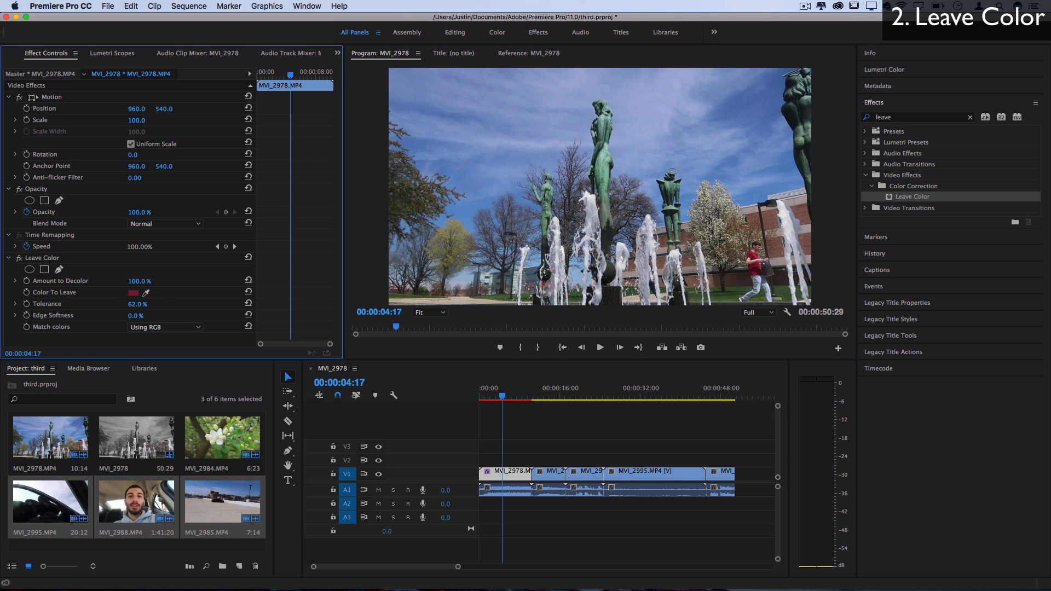
left_click_drag(139, 304, 134, 304)
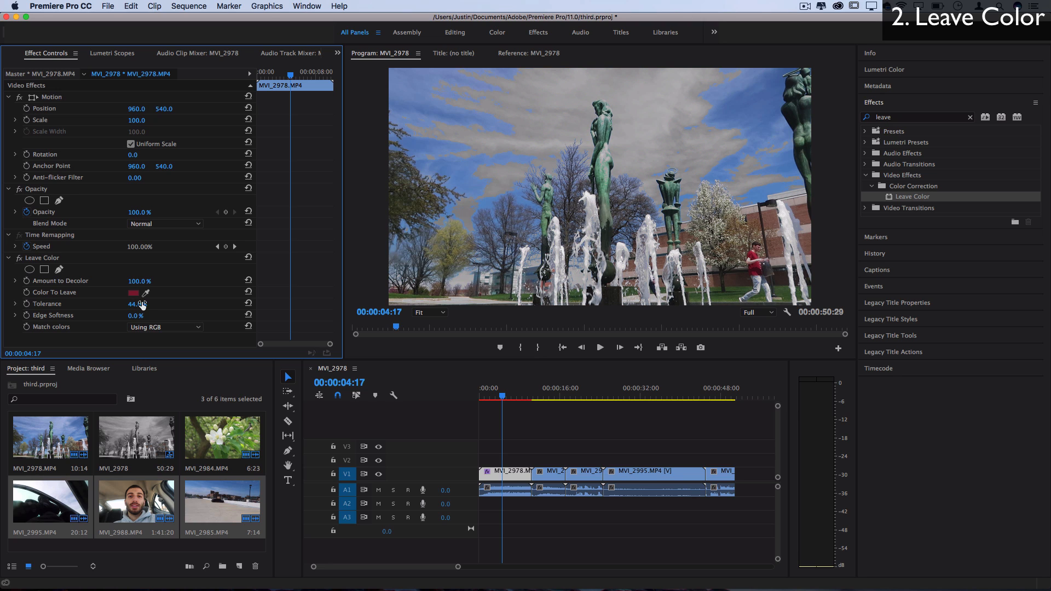
left_click(134, 293)
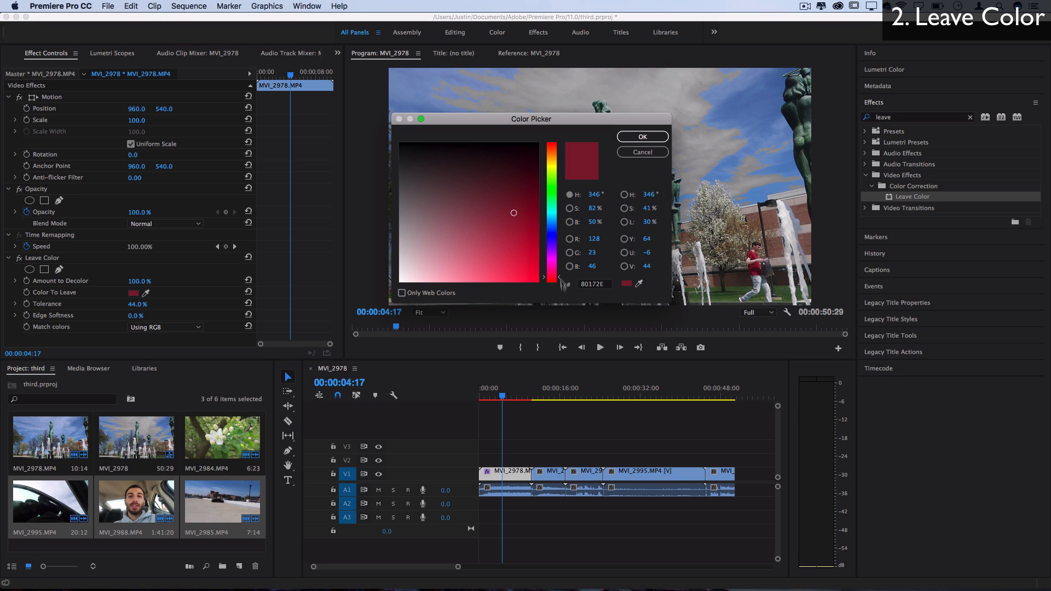
left_click(642, 136)
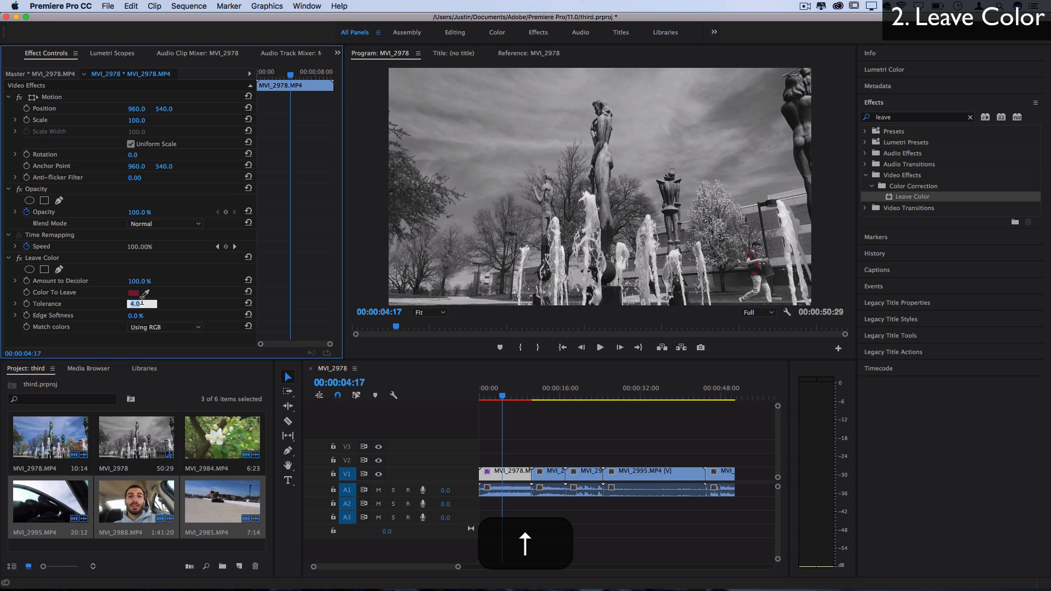
type("12.0")
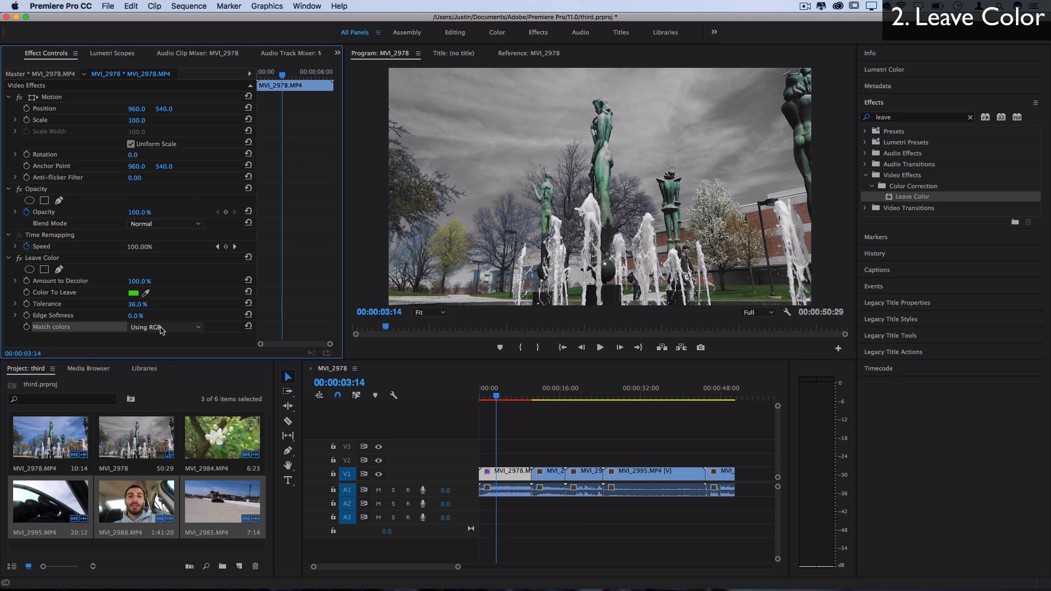
Set Leave Color's Match Colors option to Using Hue.
left_click(164, 326)
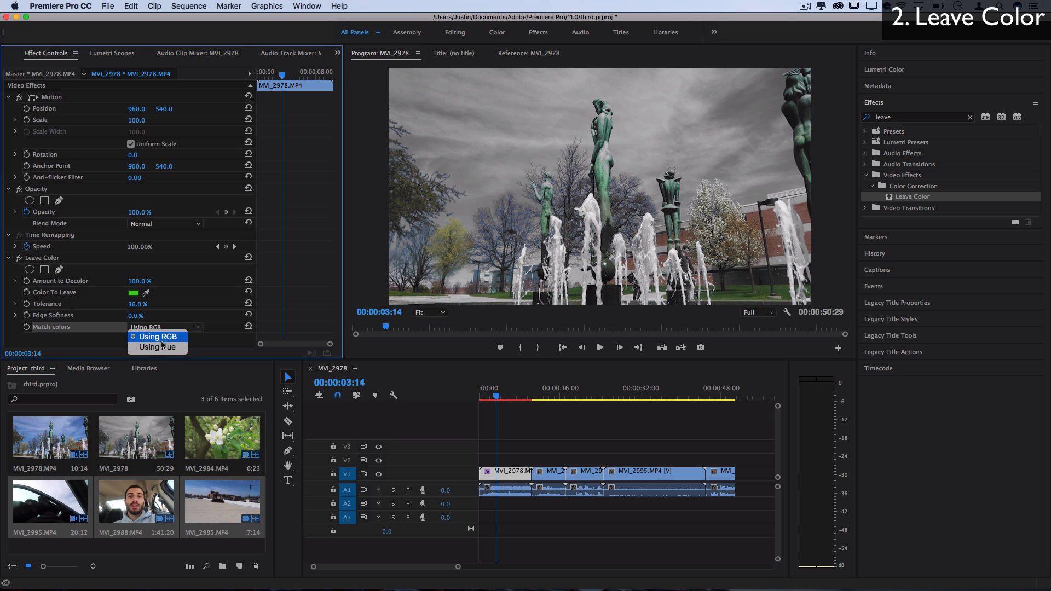
left_click(157, 347)
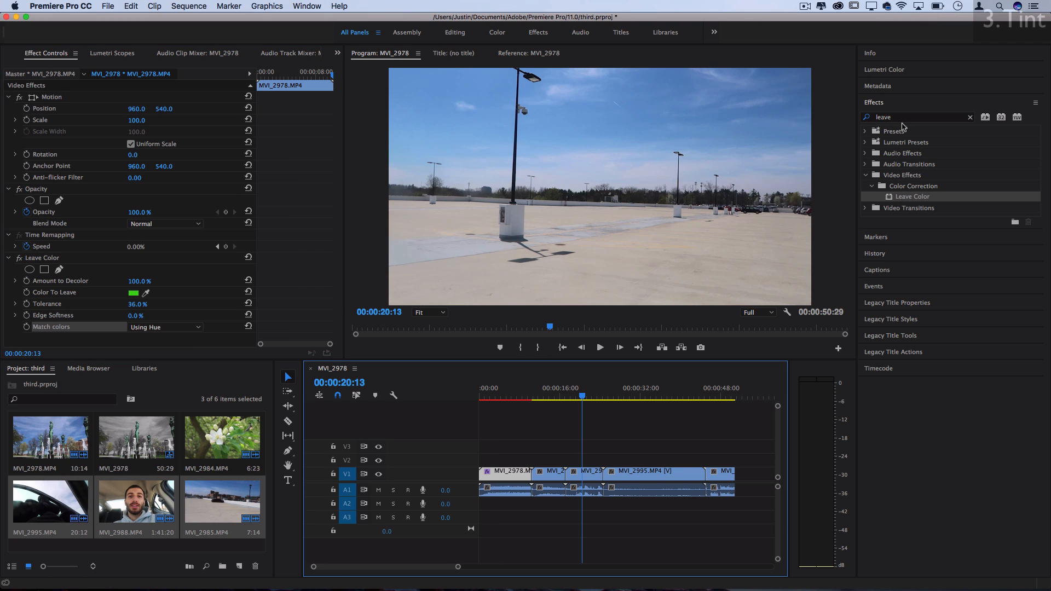
Apply the Tint effect to the parking-lot clip MVI_2985 from a 'tin' search.
type("tint")
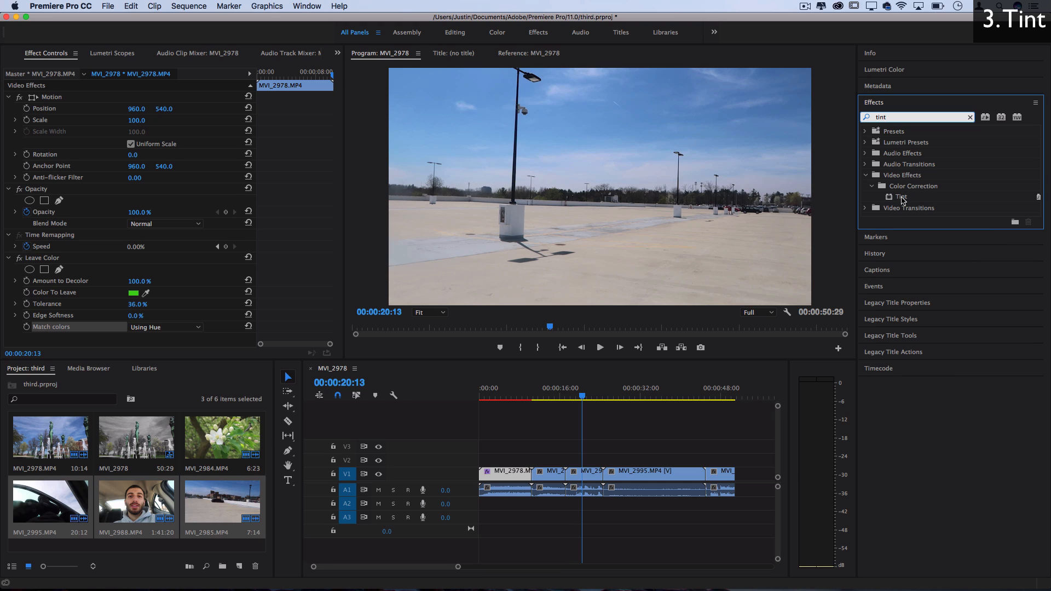
left_click_drag(902, 197, 585, 475)
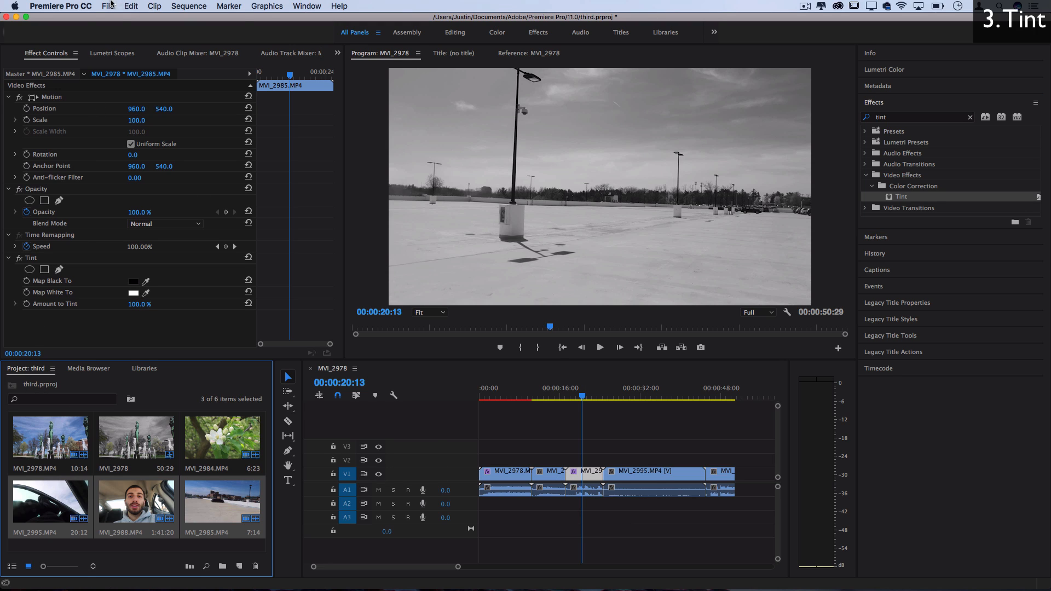
left_click(105, 6)
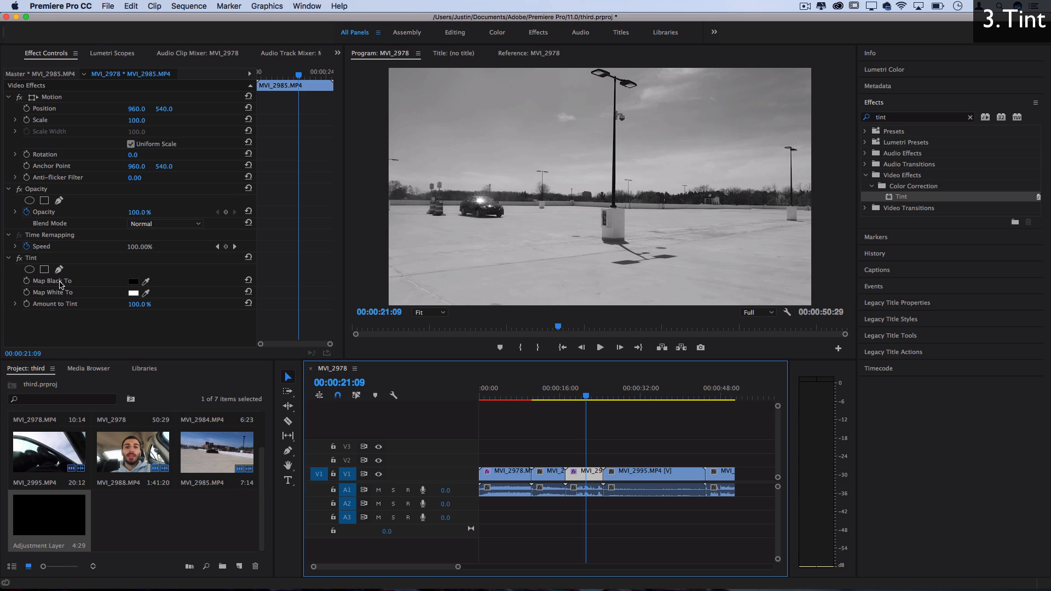
mouse_move(60, 286)
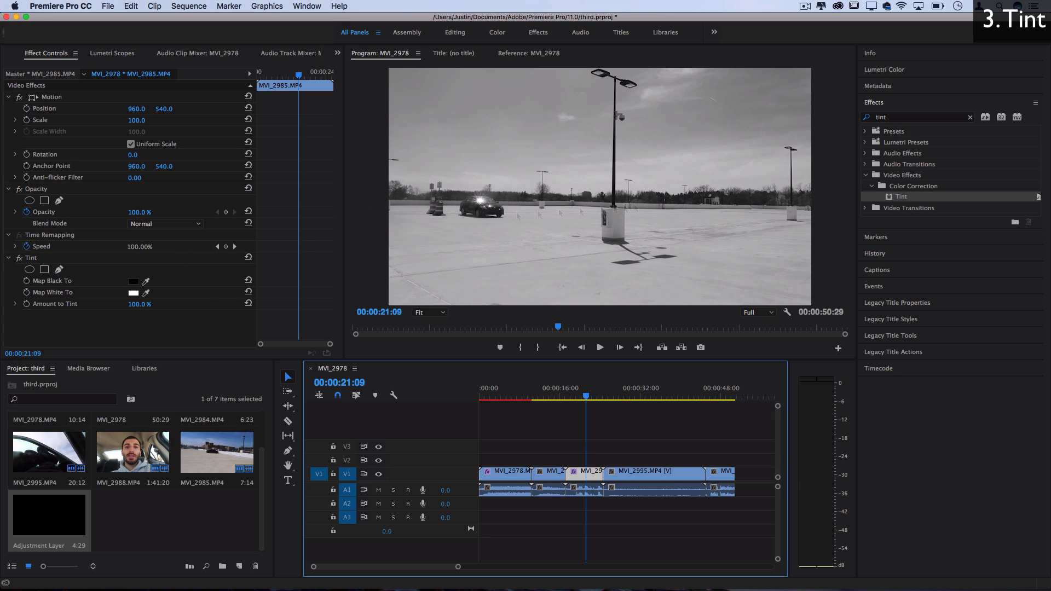
mouse_move(749, 175)
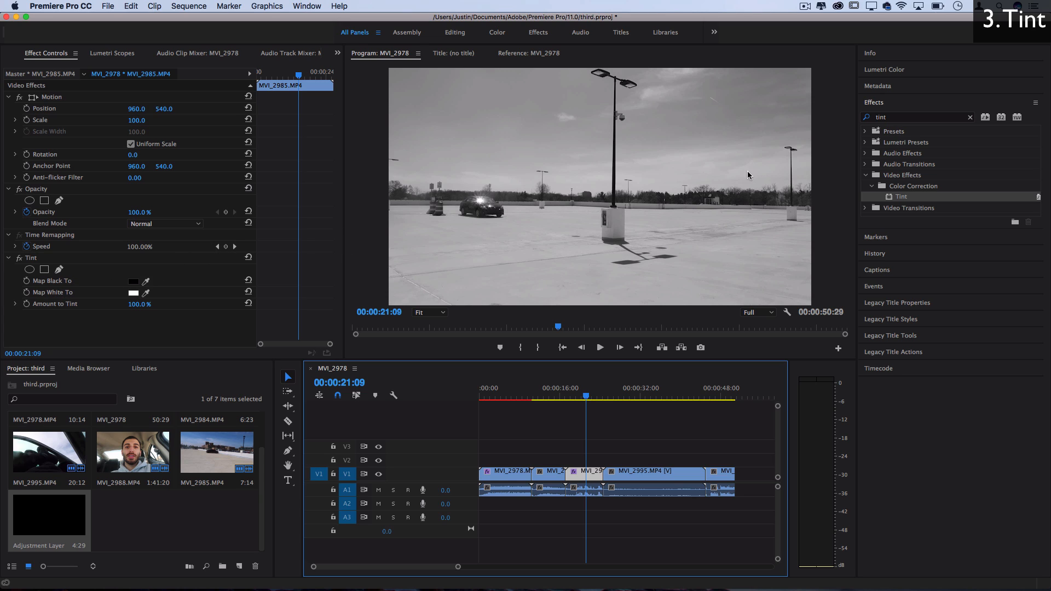
Set Tint's Map Black To dark green and Map White To cyan.
left_click(134, 281)
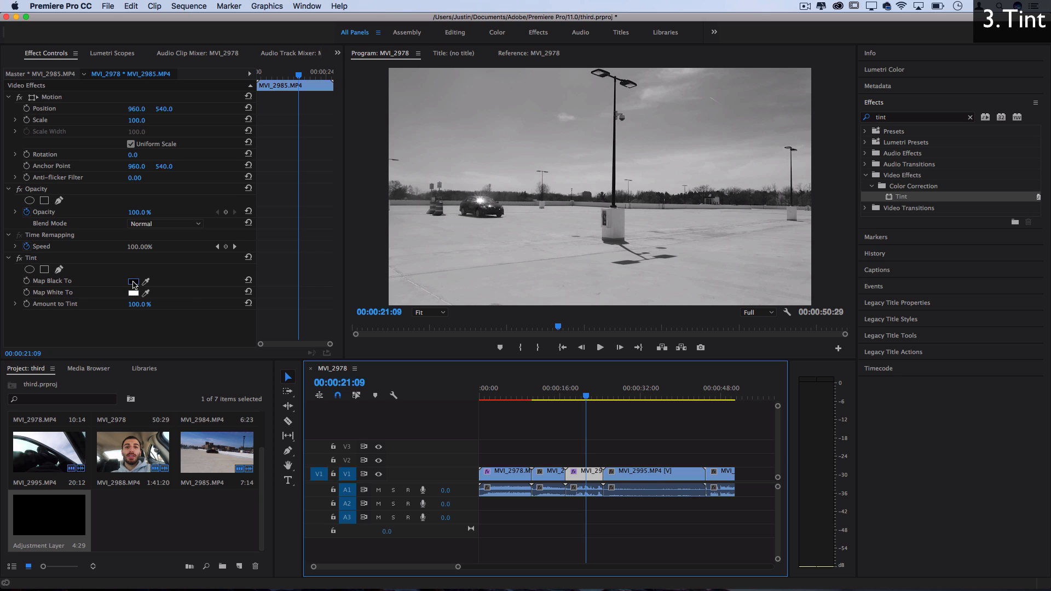
left_click(133, 281)
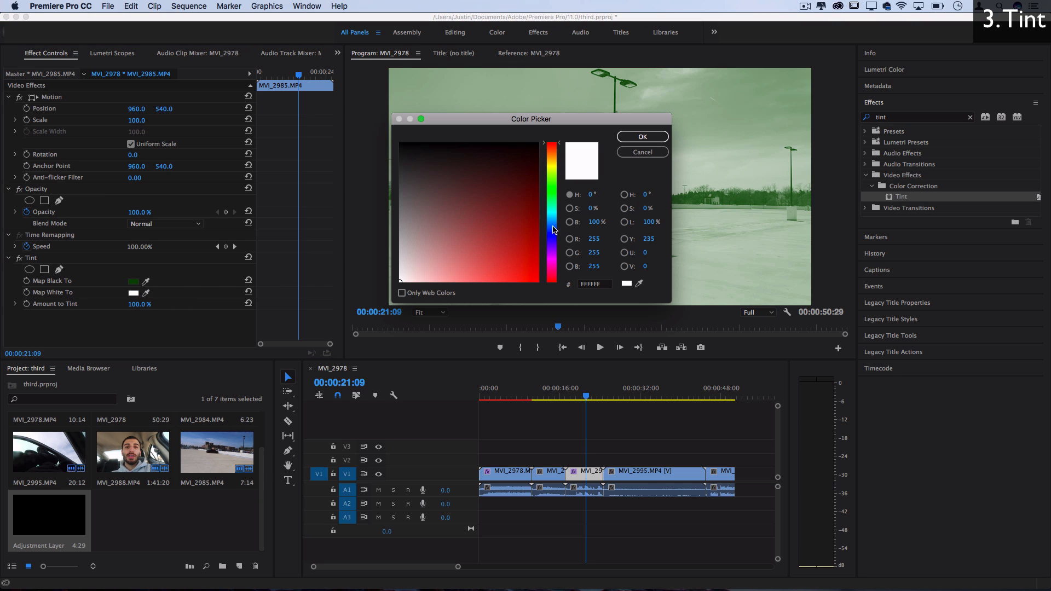
left_click(643, 136)
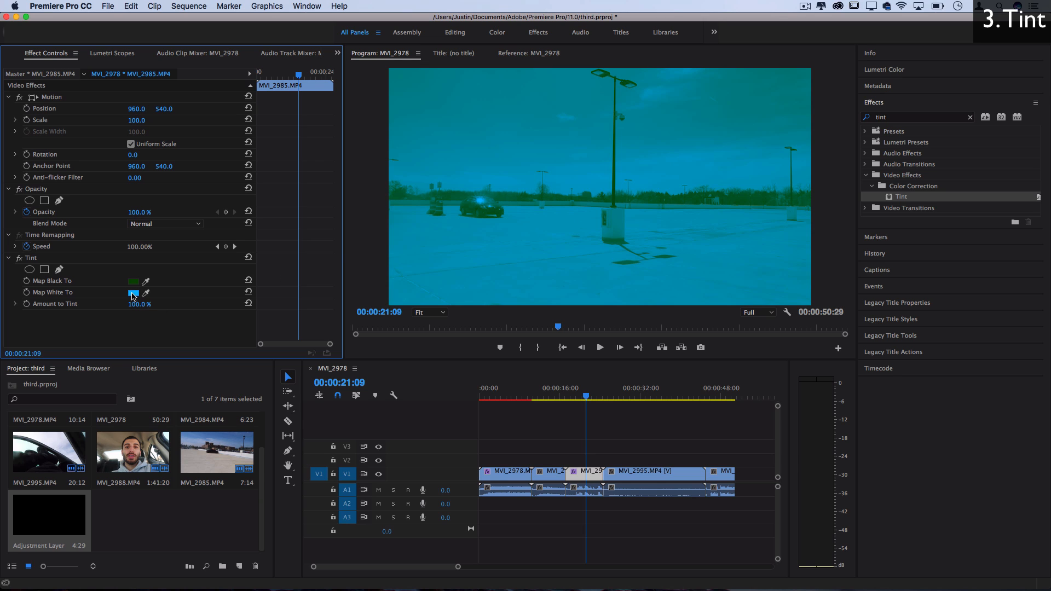
left_click(109, 293)
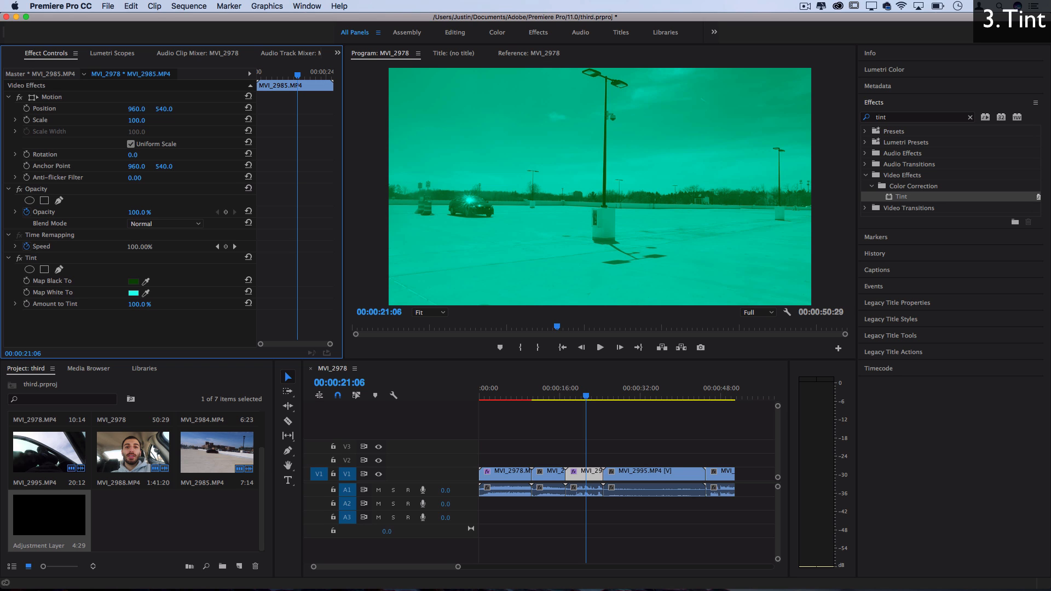
left_click_drag(140, 304, 108, 304)
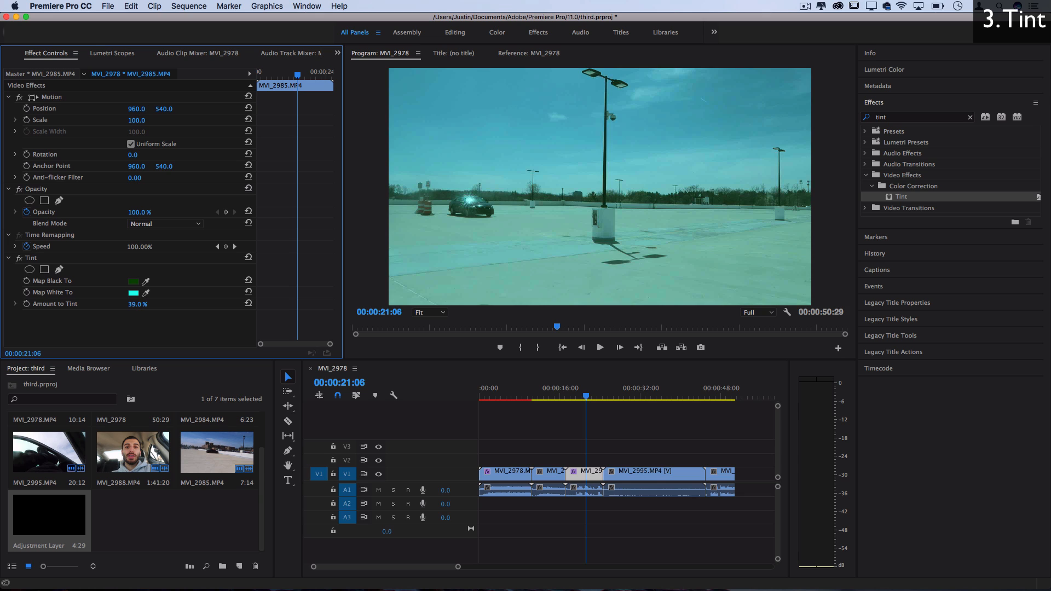
left_click_drag(138, 304, 131, 304)
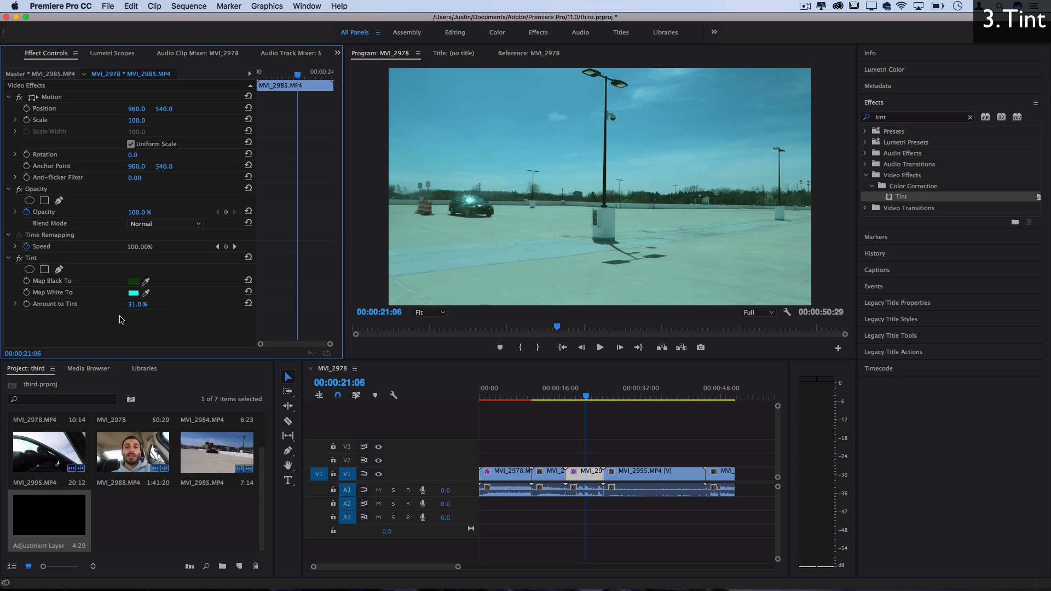
mouse_move(132, 309)
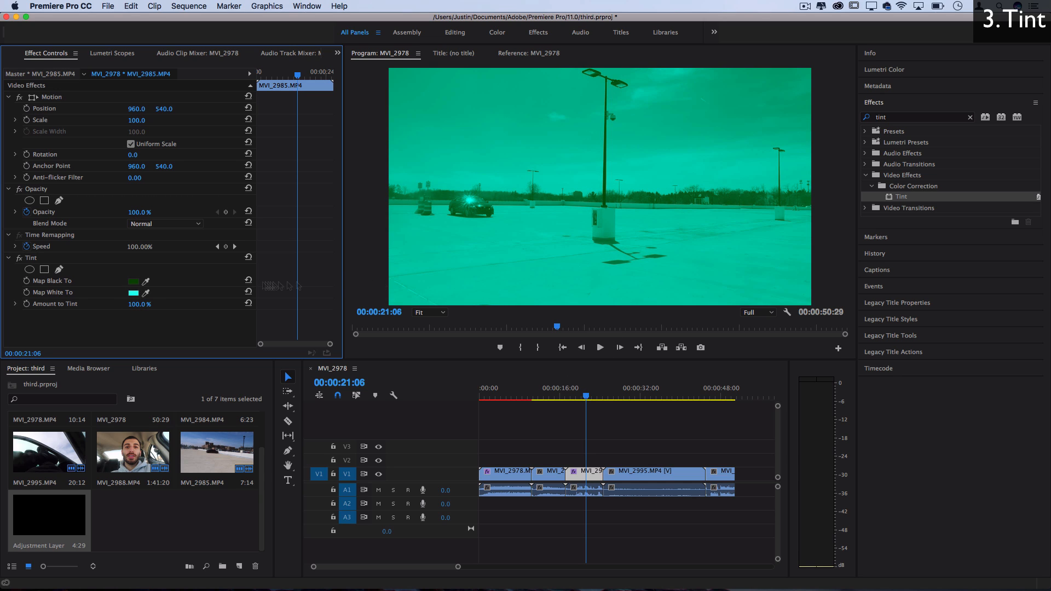
left_click(133, 293)
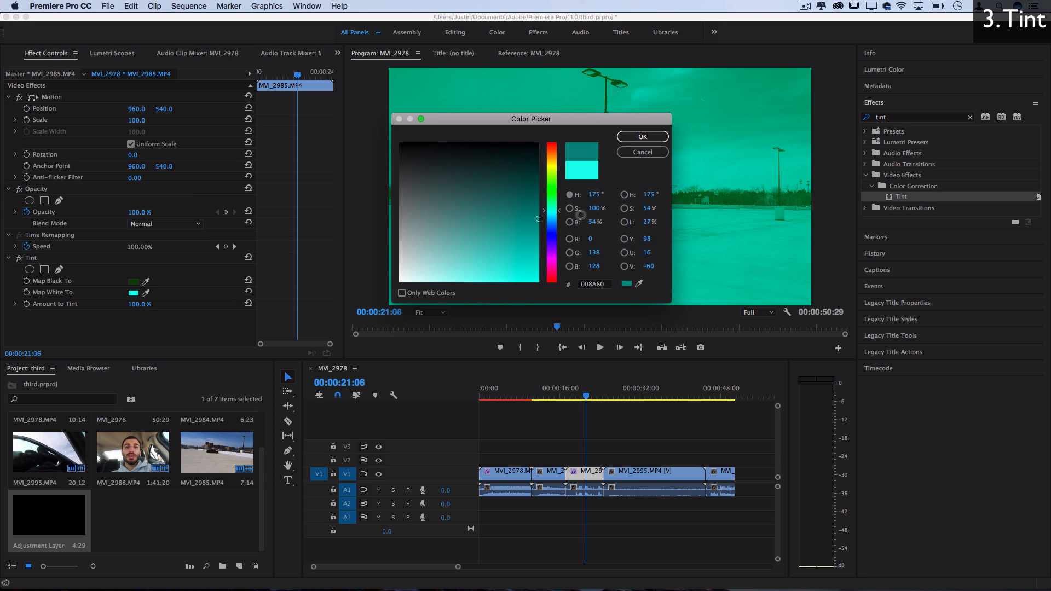
left_click(642, 137)
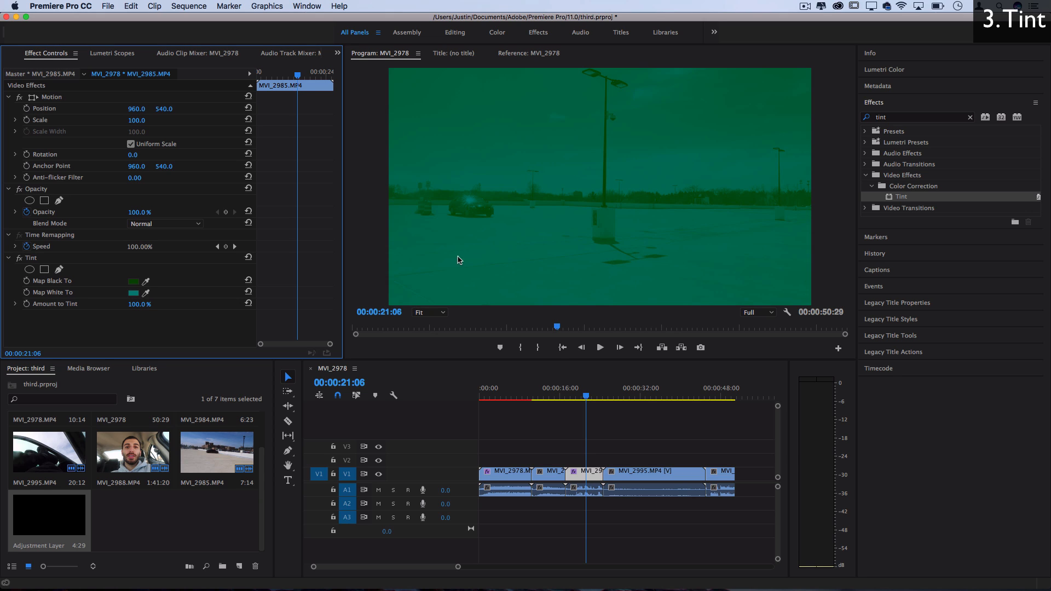
left_click(133, 292)
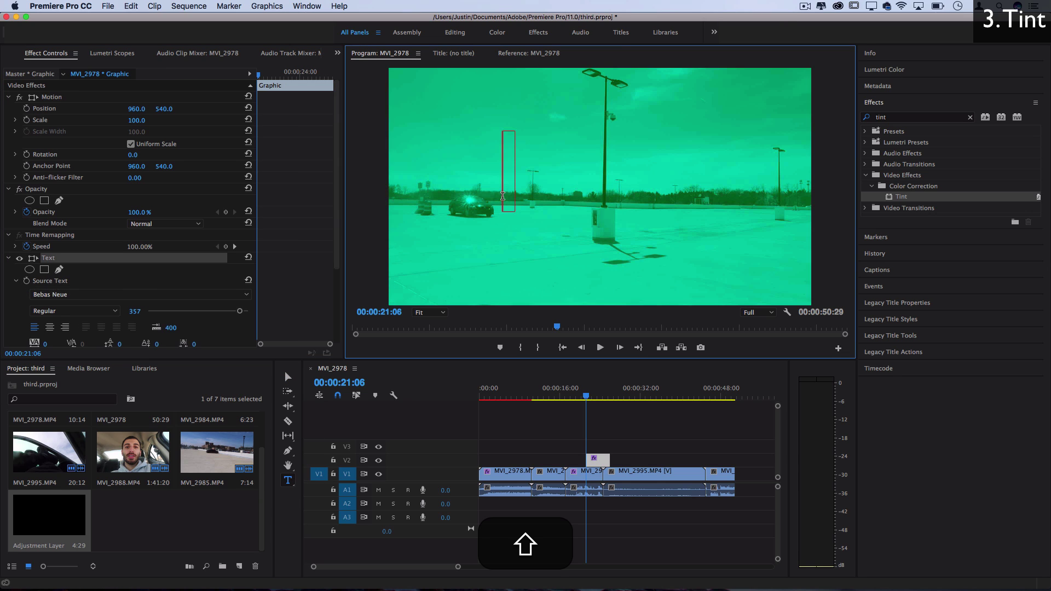
Type 'HELLO' as the temporary text graphic's content.
type("HELLO")
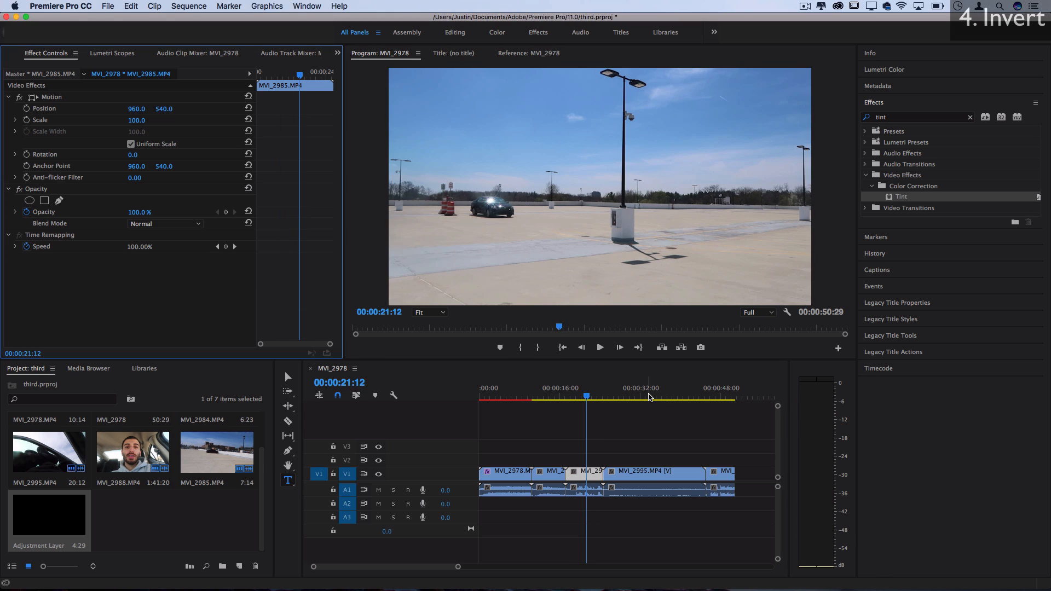
Try inverting Red, Green, Luminance and Quadrature Chrominance channels, then settle on Red.
left_click(649, 397)
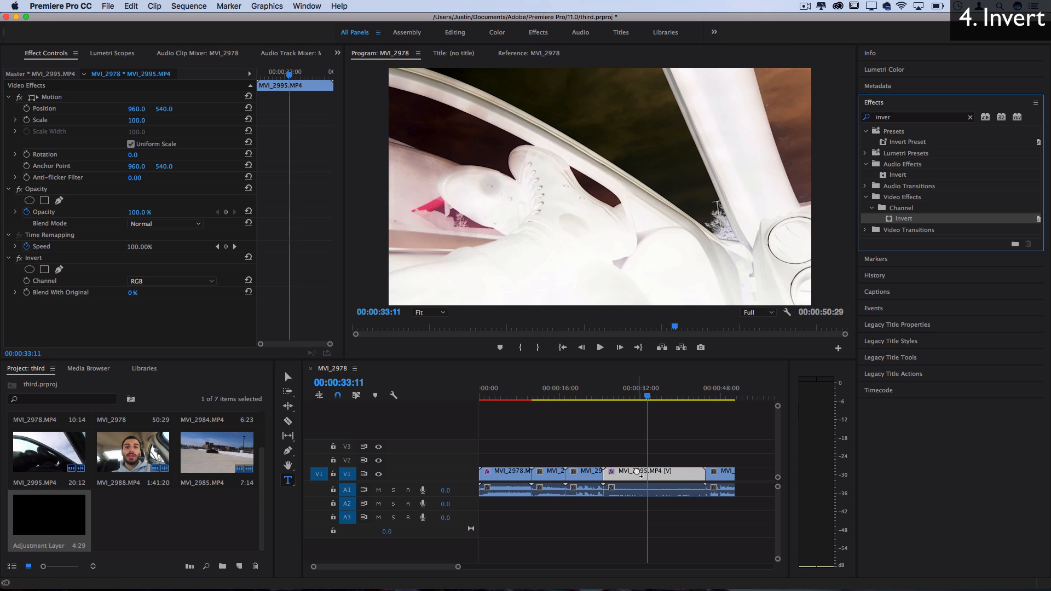
mouse_move(640, 473)
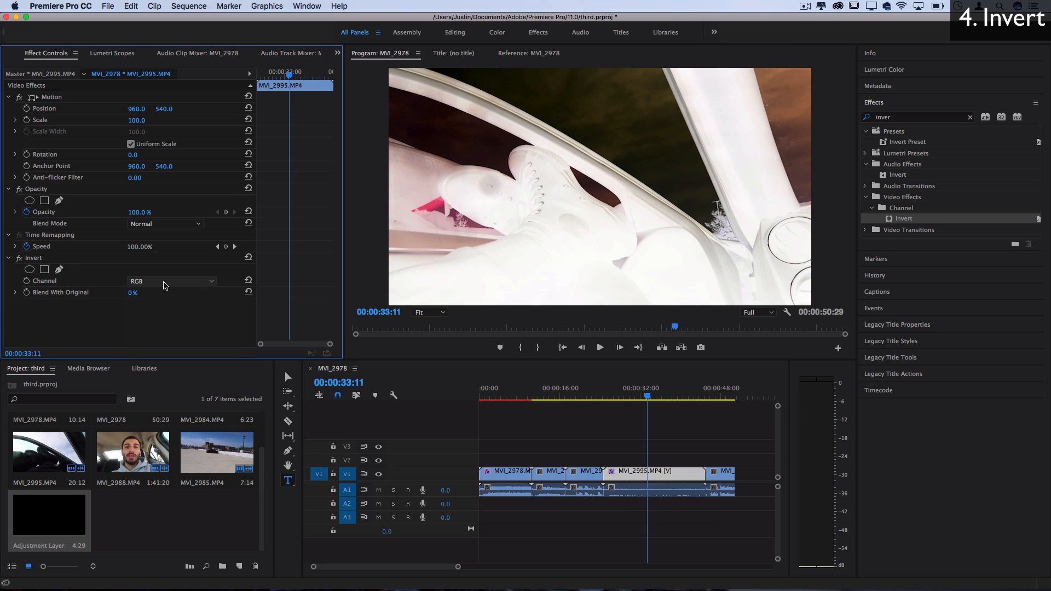
mouse_move(173, 293)
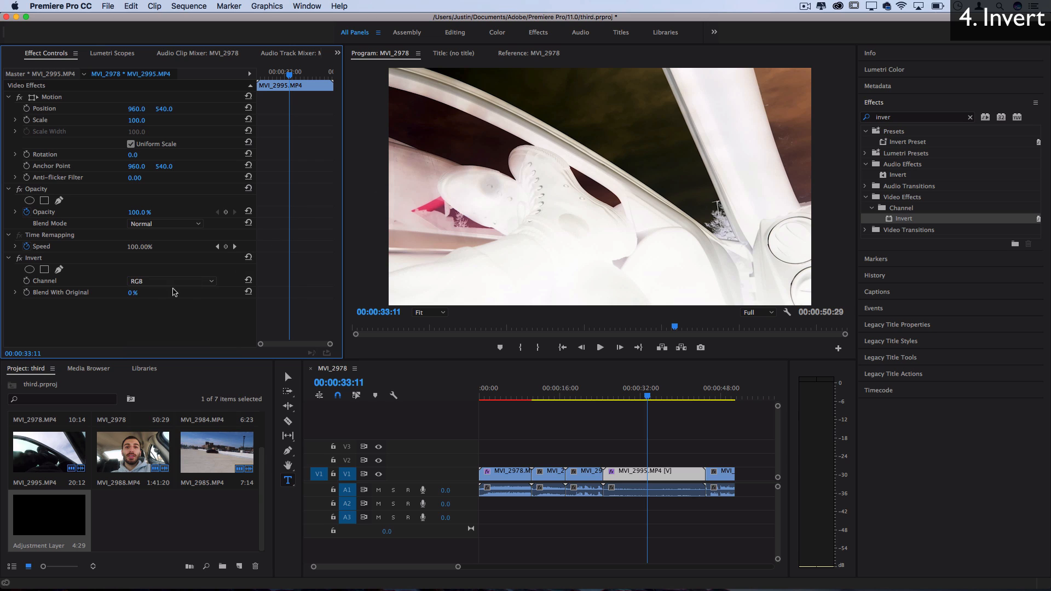
left_click(171, 281)
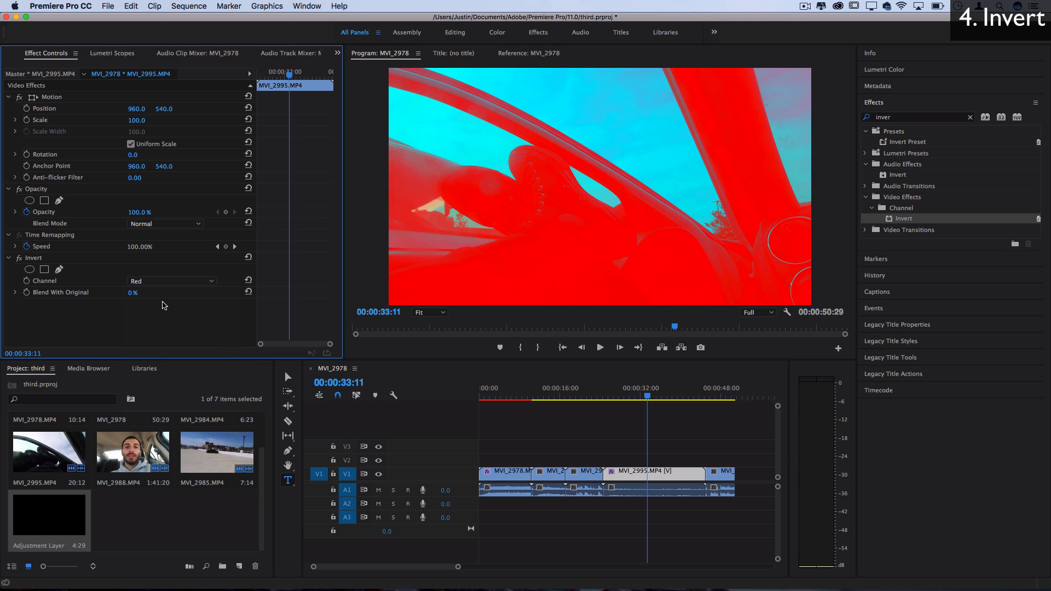
left_click(171, 280)
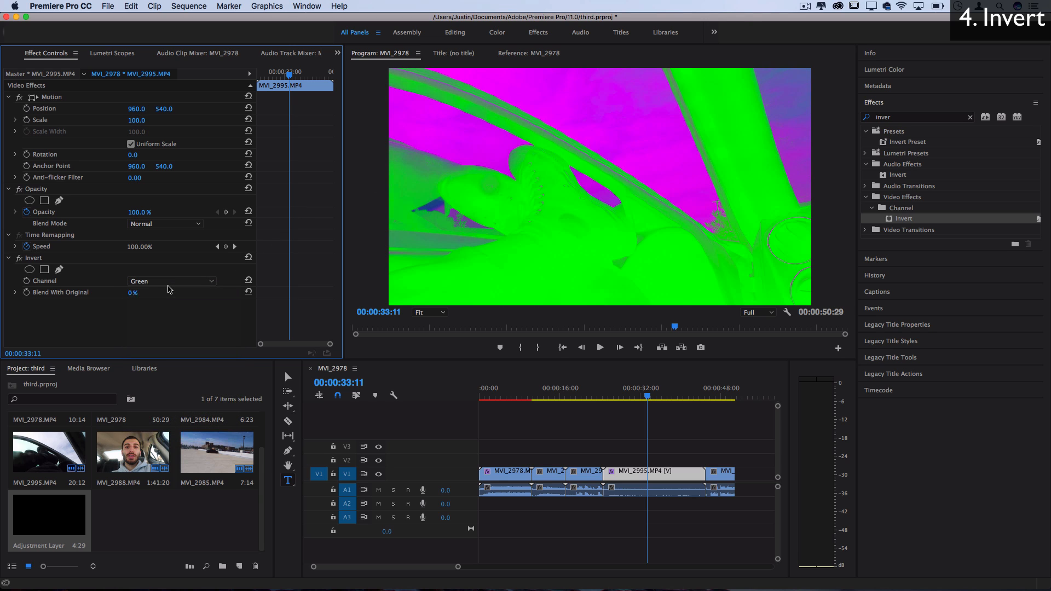
left_click(171, 281)
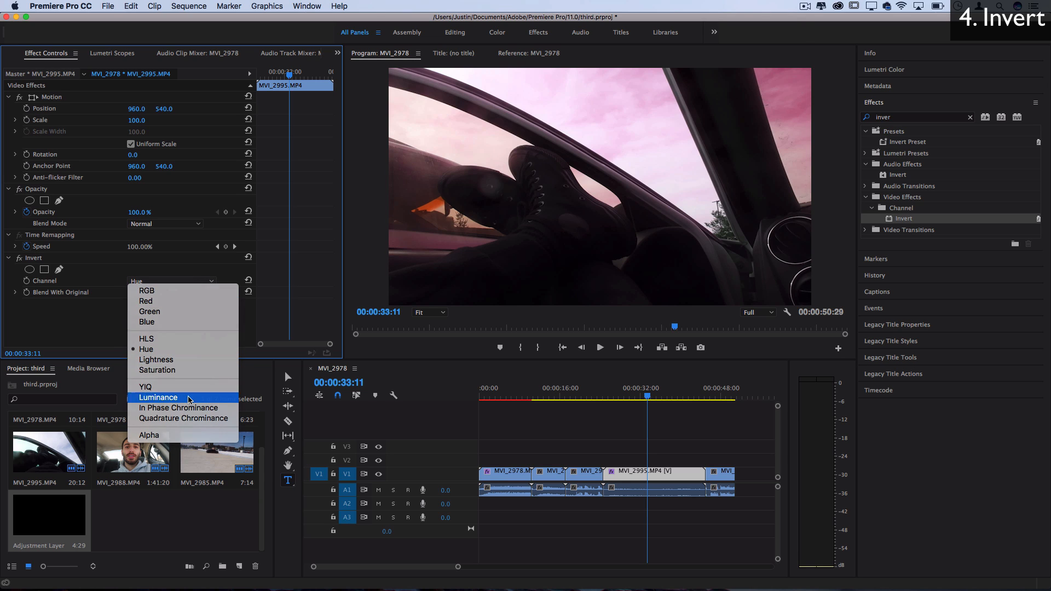
left_click(158, 397)
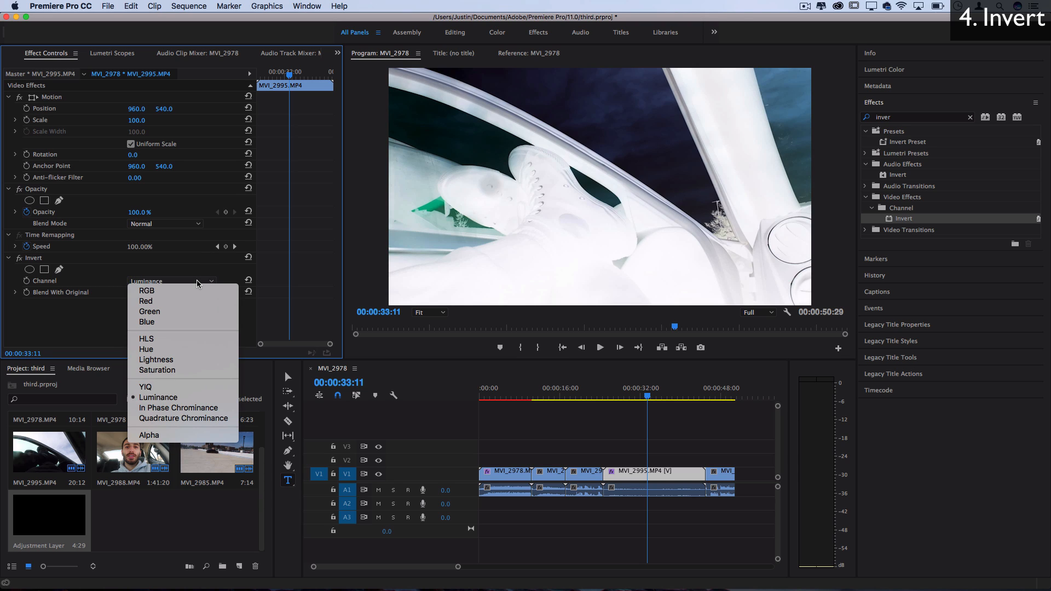
left_click(183, 418)
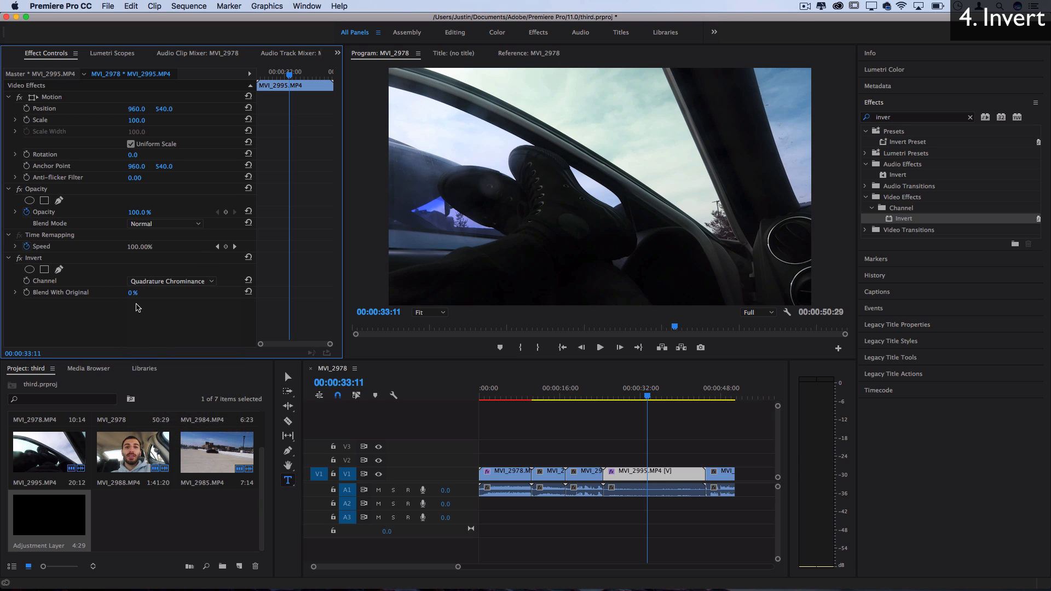
left_click(171, 281)
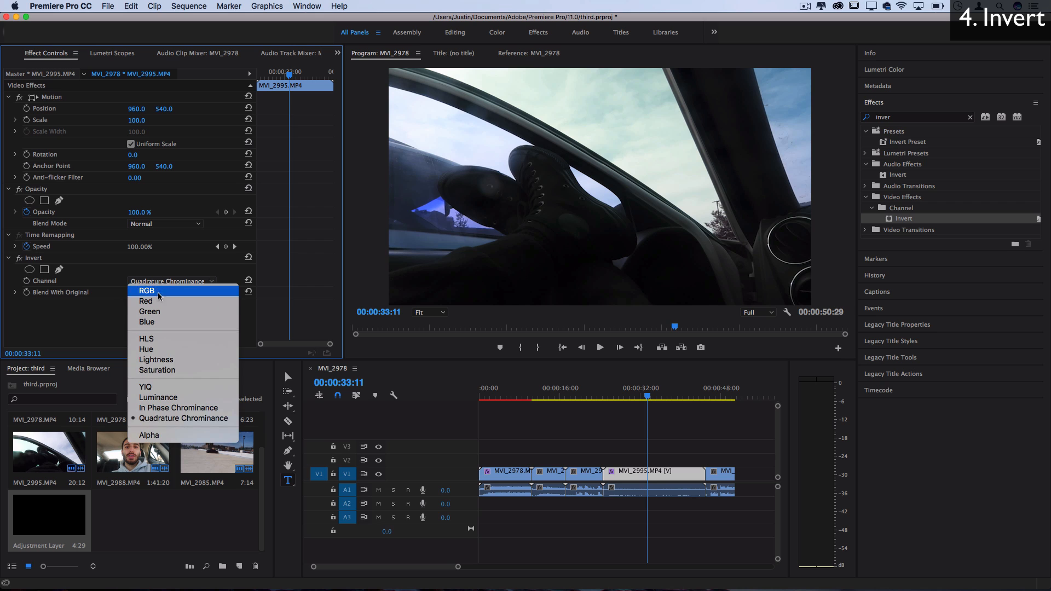
left_click(146, 301)
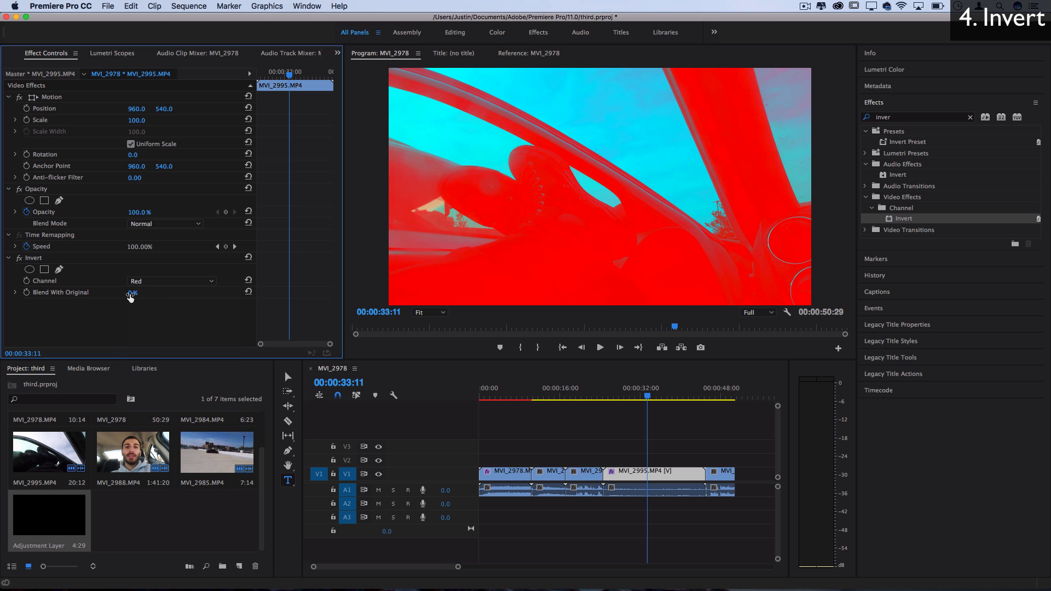
Raise the car clip's Green-channel Invert Blend With Original setting to 100%.
left_click_drag(132, 293, 140, 292)
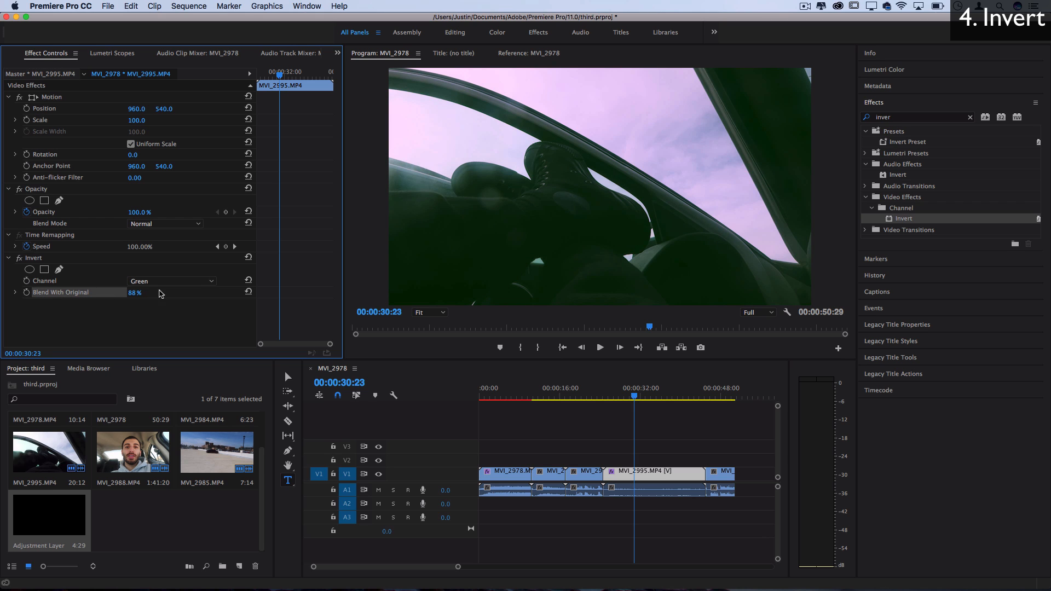
left_click_drag(134, 292, 141, 292)
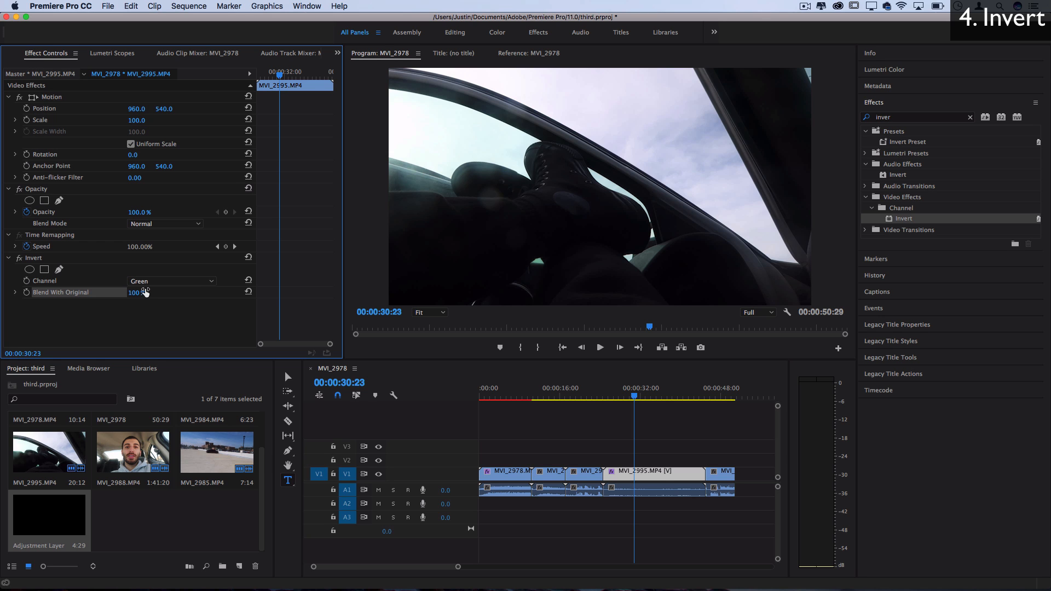
left_click(134, 292)
type("hls")
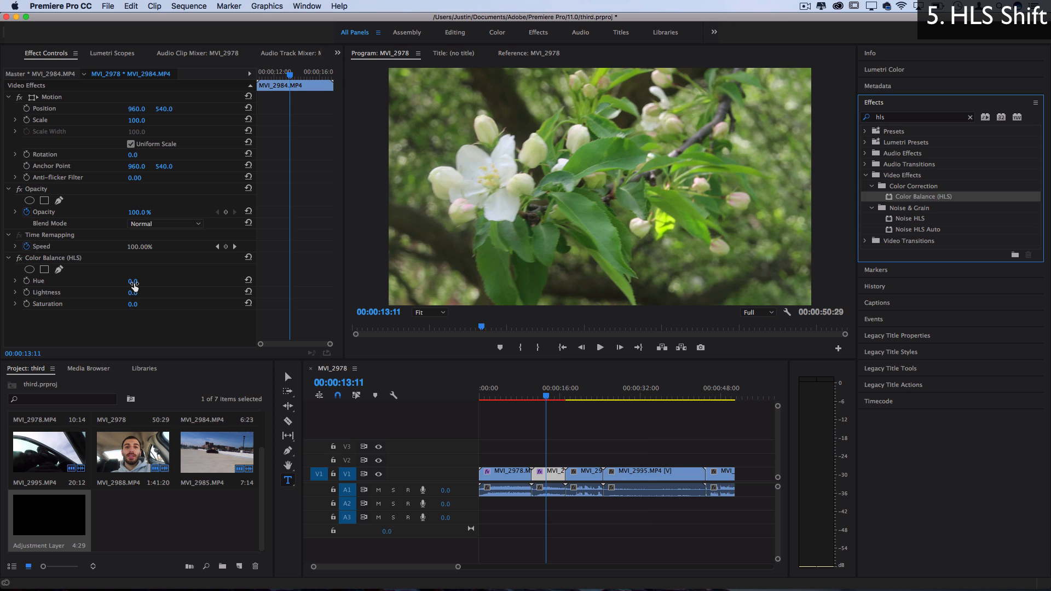
Scrub the blossom clip's Color Balance (HLS) Hue to −6° and close Tint's color picker.
left_click_drag(133, 280, 127, 280)
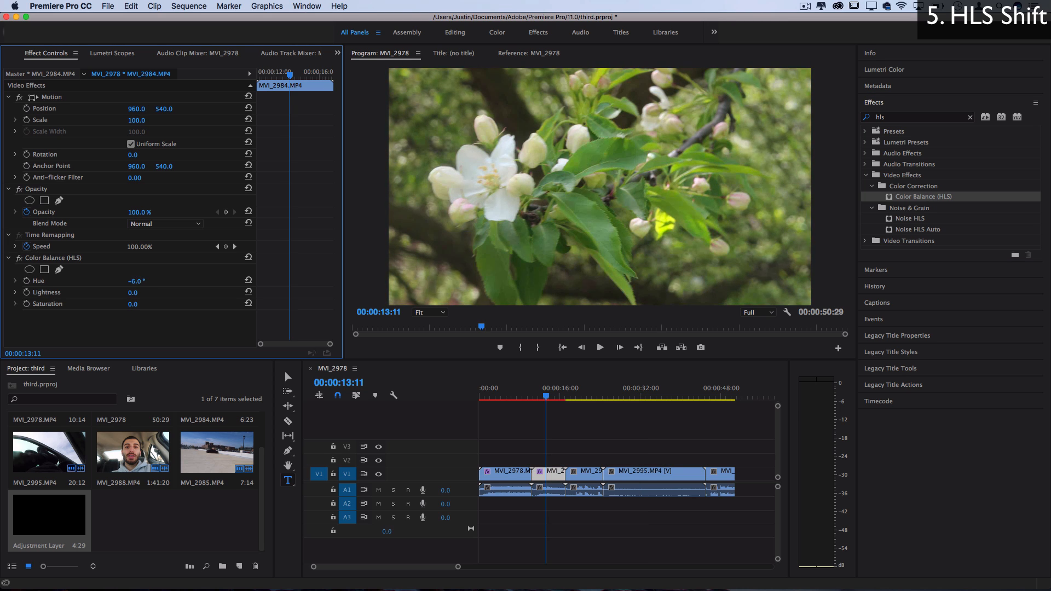
left_click_drag(136, 281, 131, 280)
type("tint")
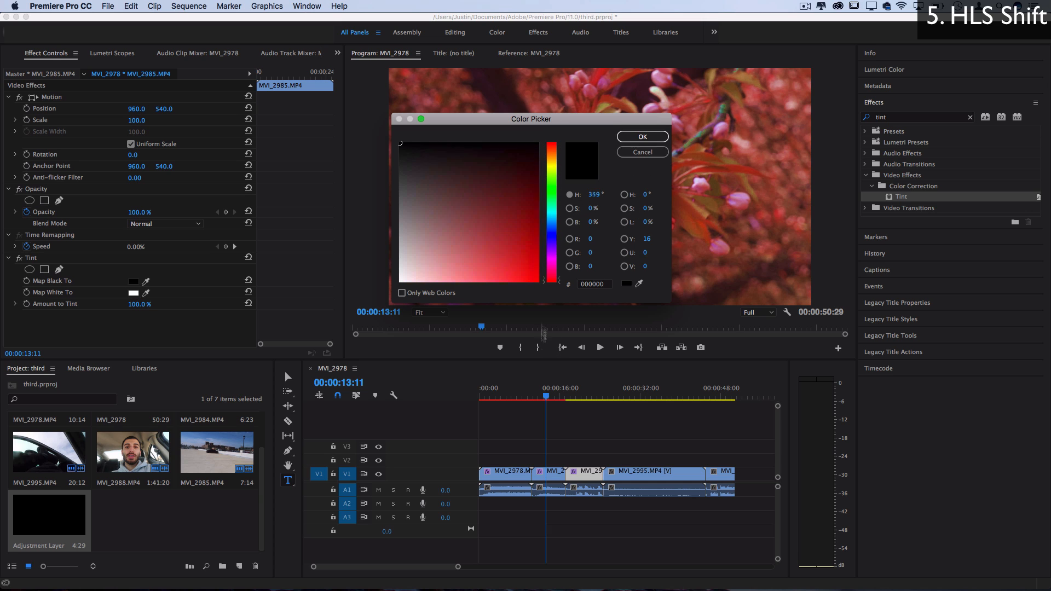
left_click(642, 136)
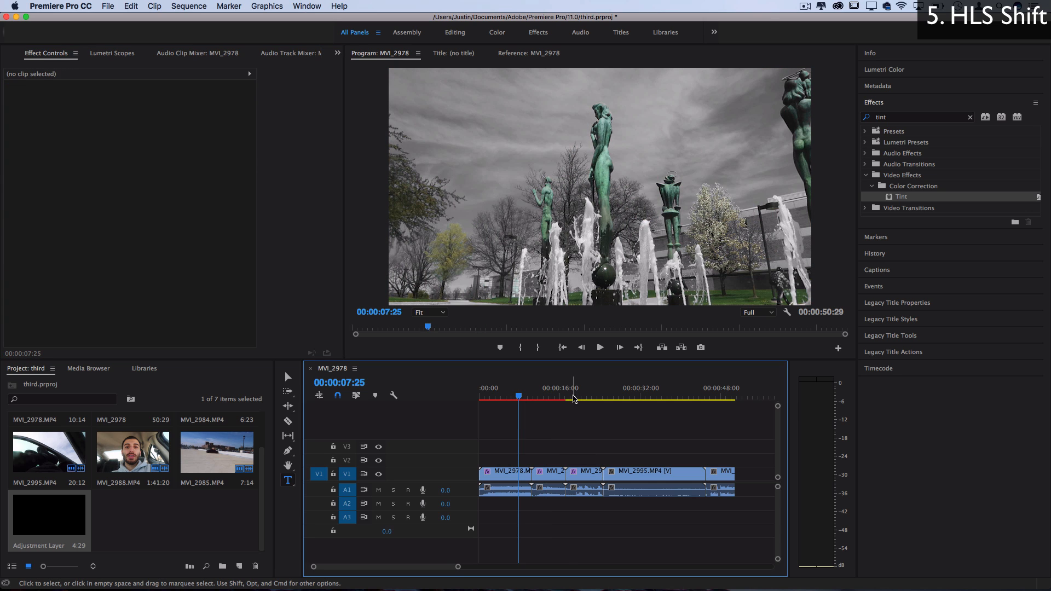
Select the blossom clip and undo the earlier hue changes with Cmd+Z.
left_click(539, 400)
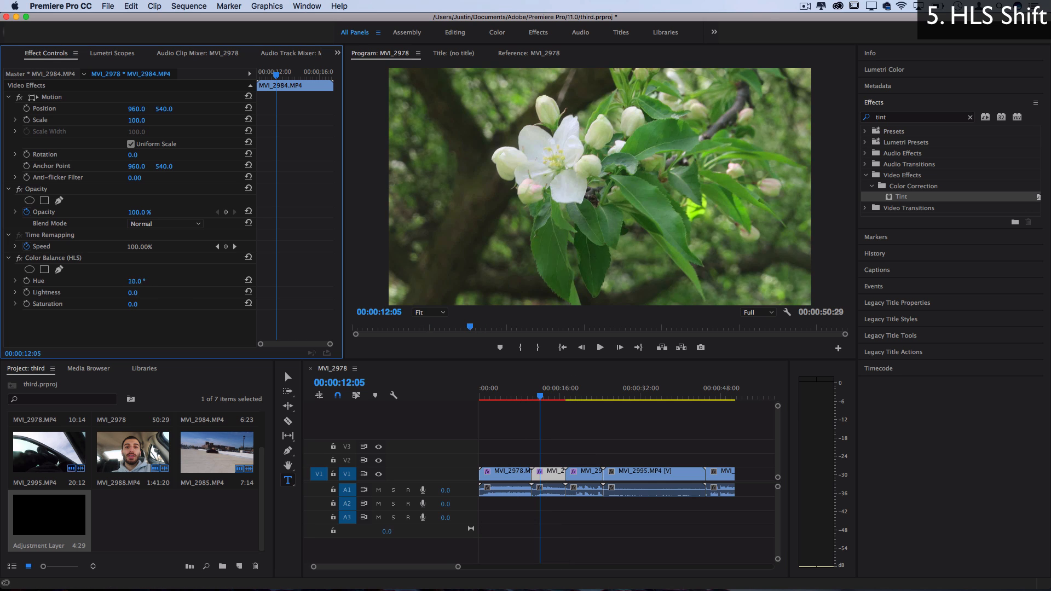
key("cmd+z")
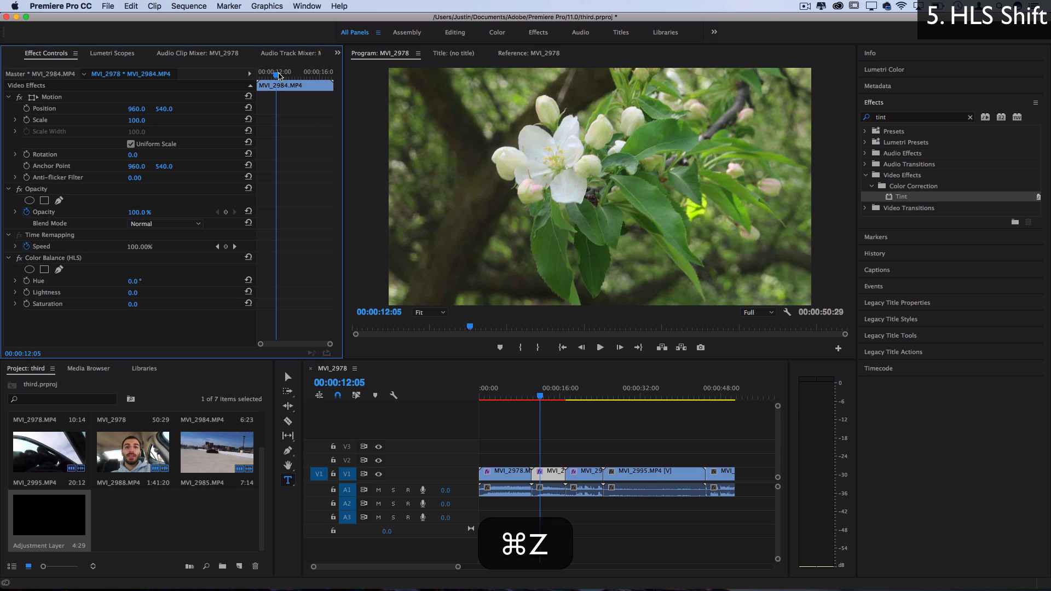
key("cmd+z")
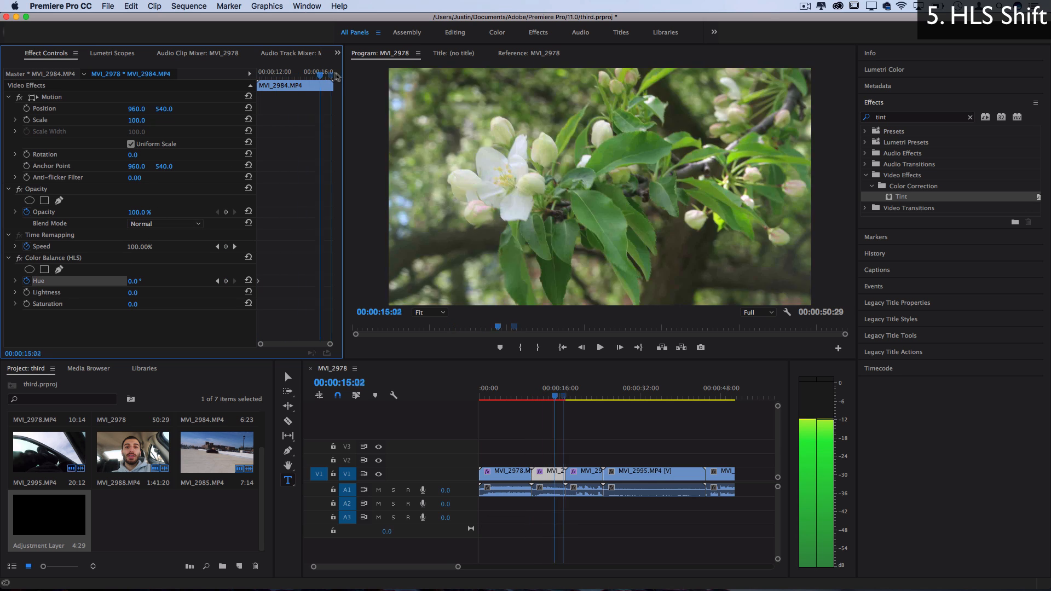
Scrub the blossom clip's Hue rotation to 2x175.6° and preview the animated colour shift.
left_click_drag(138, 281, 158, 280)
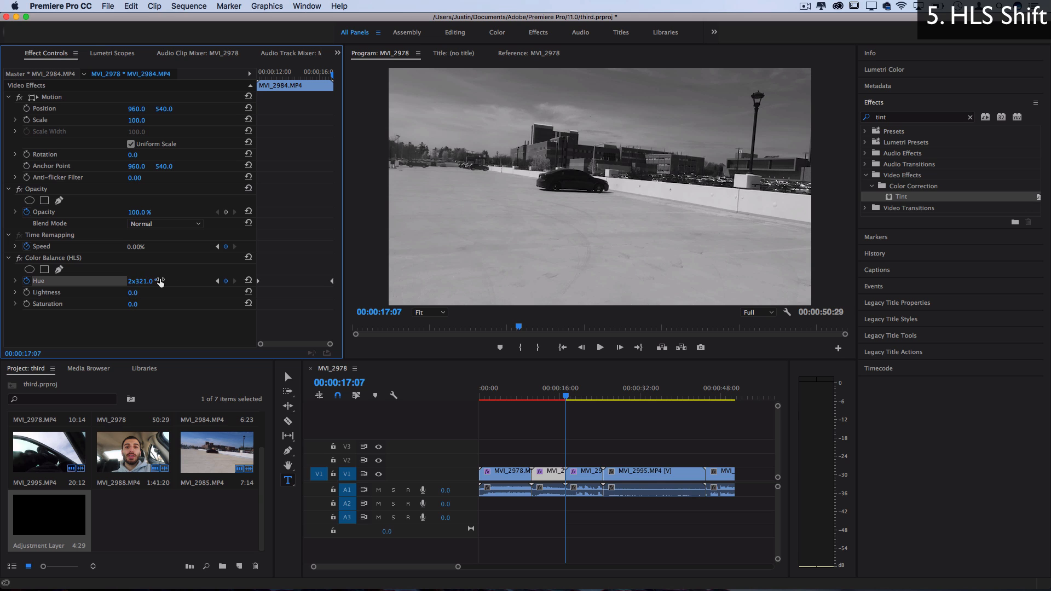
left_click_drag(139, 280, 144, 281)
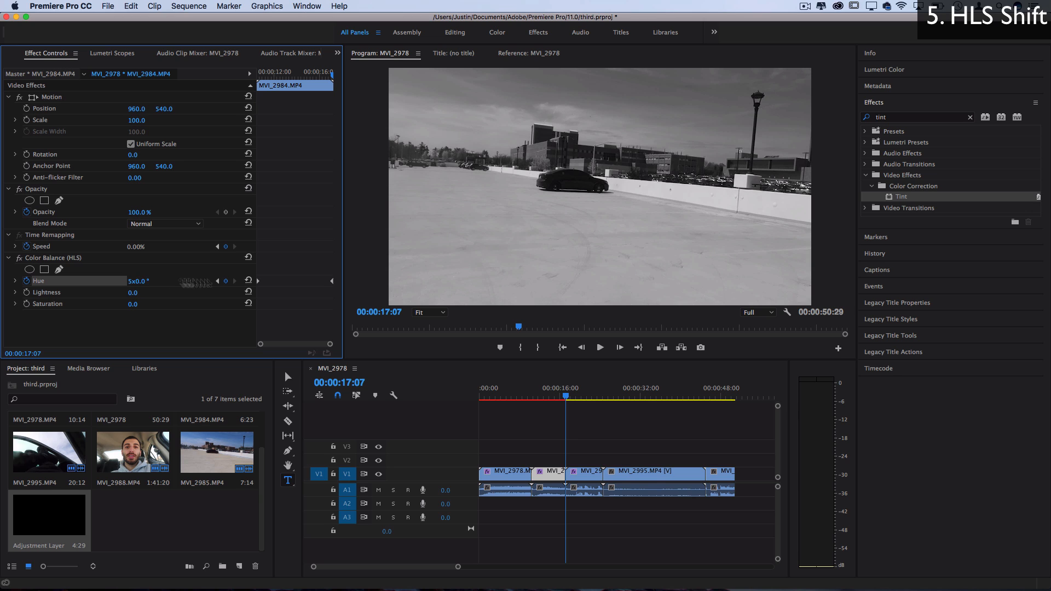
left_click(535, 399)
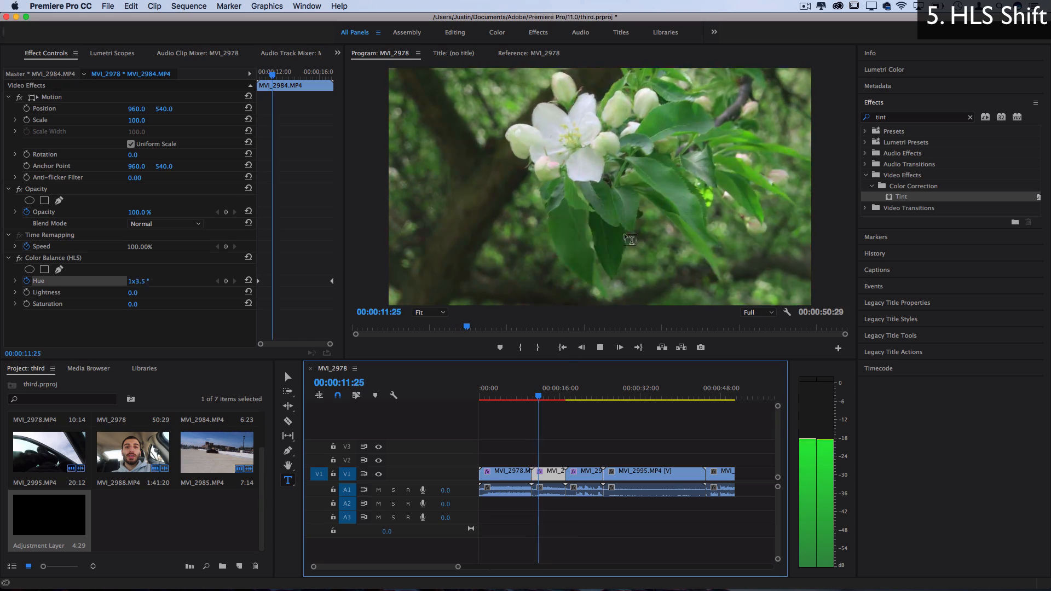
left_click(549, 397)
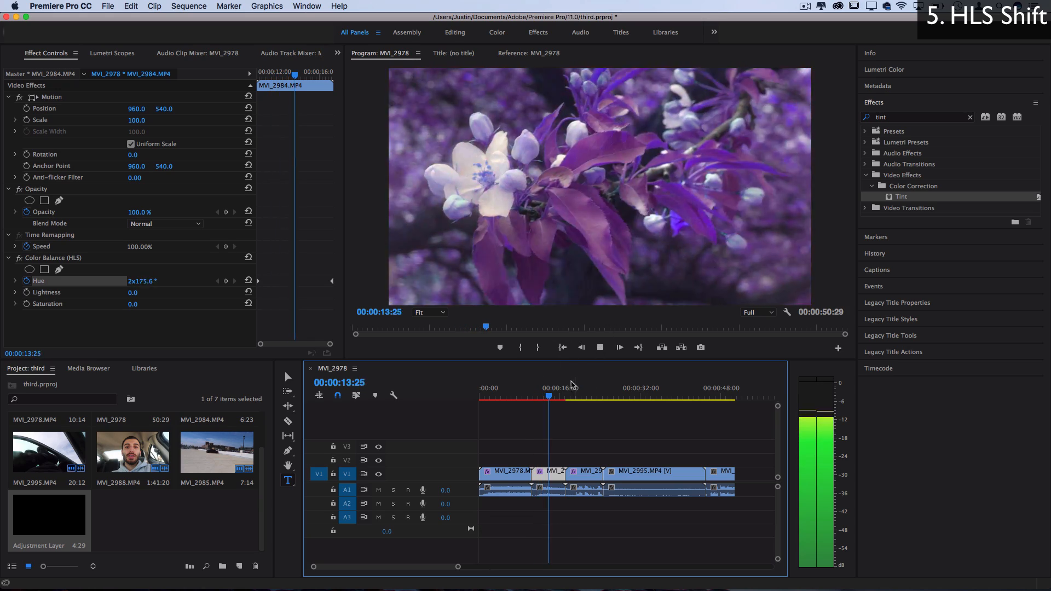